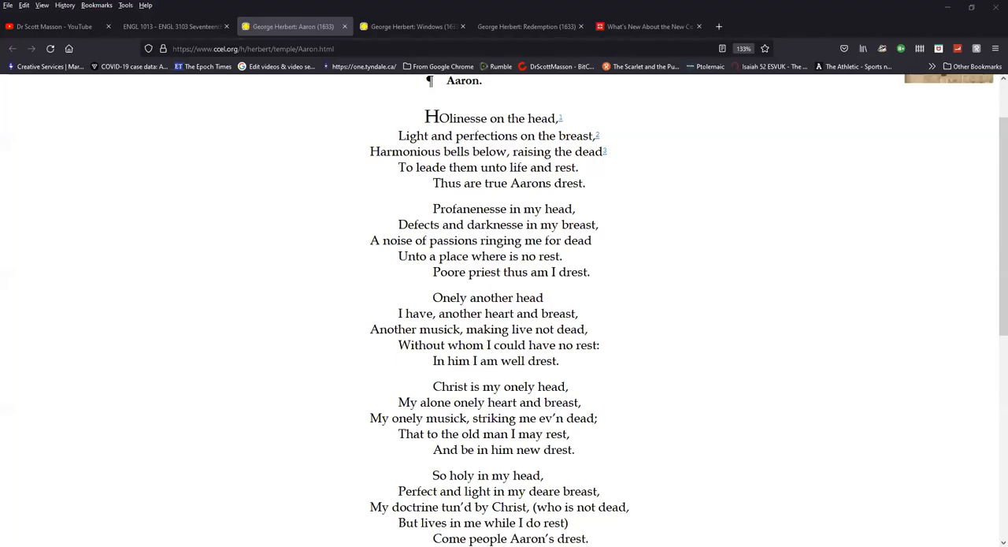
pyautogui.moveTo(851, 141)
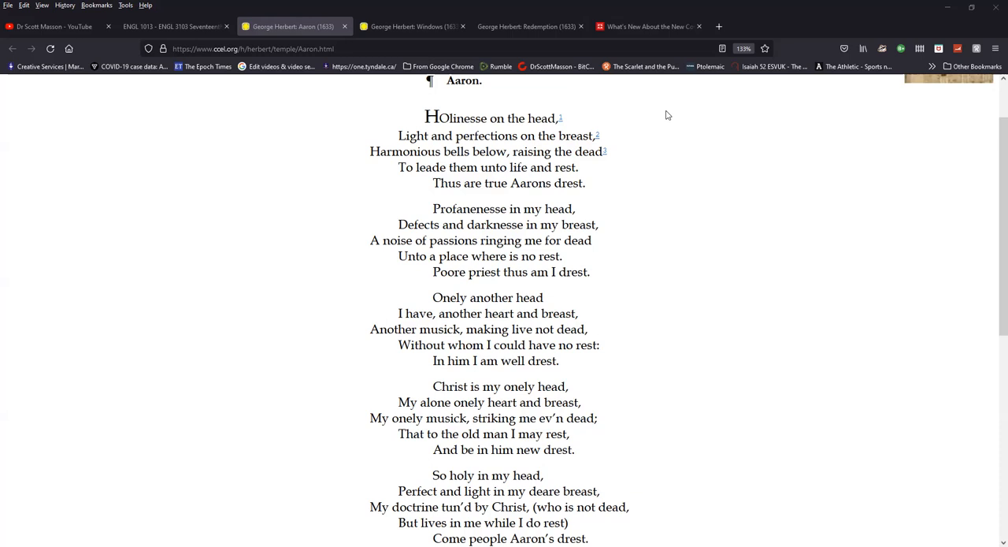
pyautogui.moveTo(690, 167)
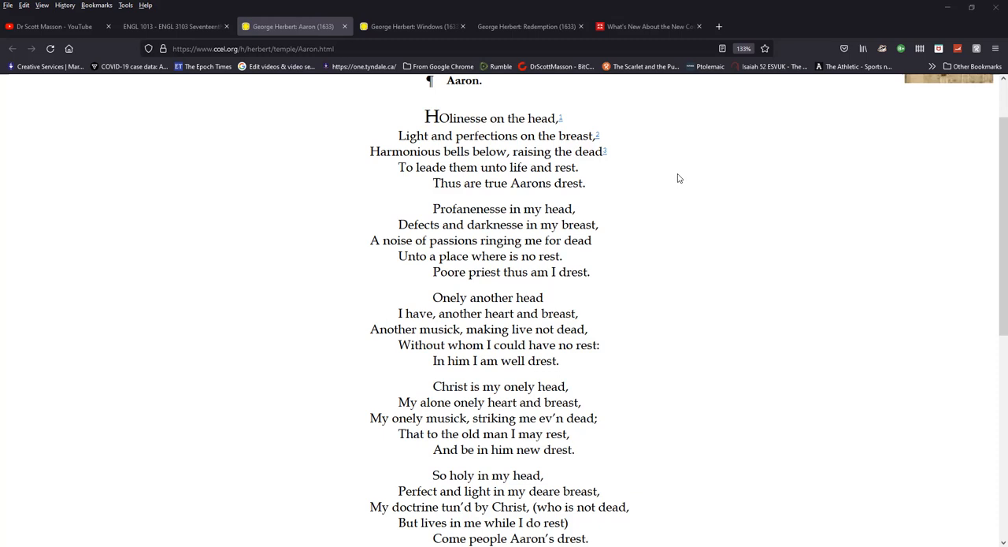
pyautogui.moveTo(690, 197)
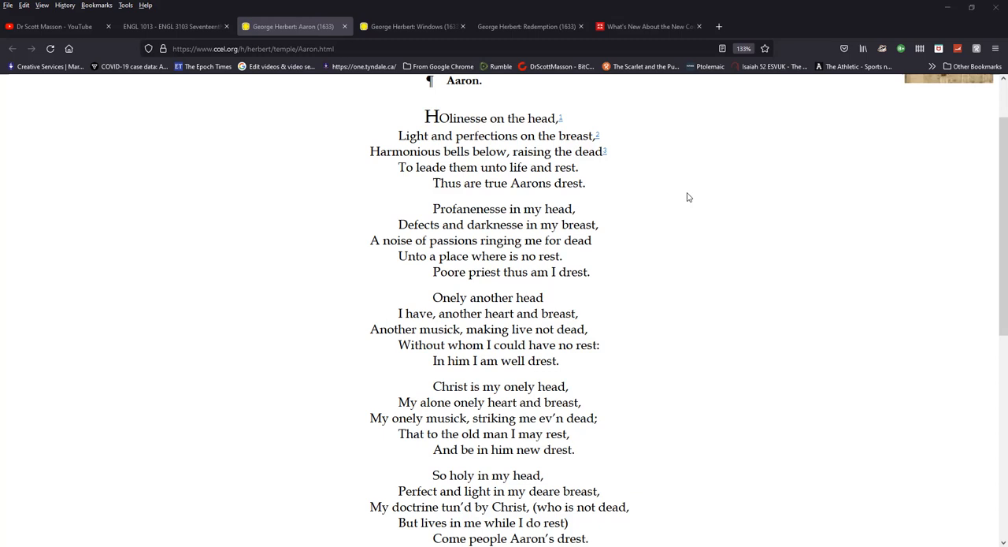
pyautogui.moveTo(687, 201)
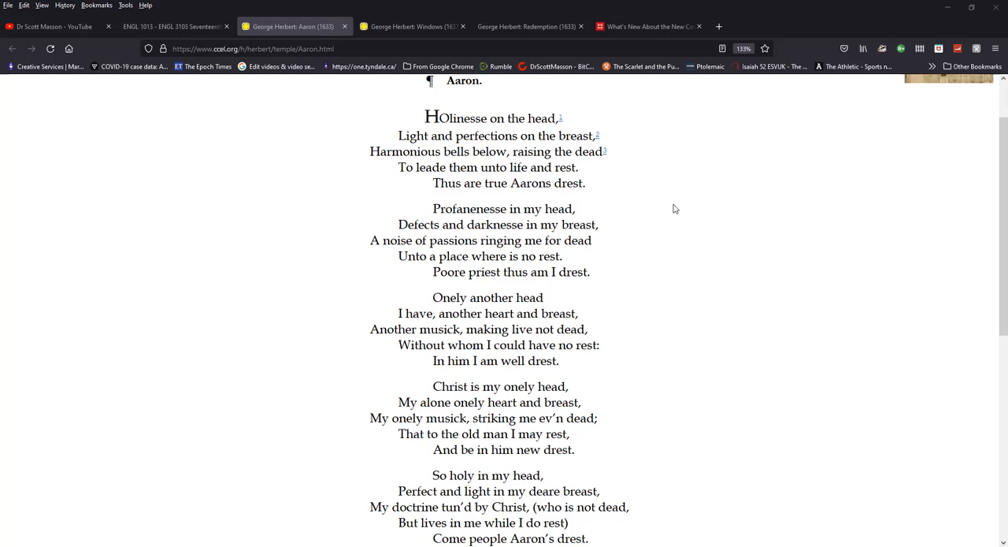
pyautogui.moveTo(779, 240)
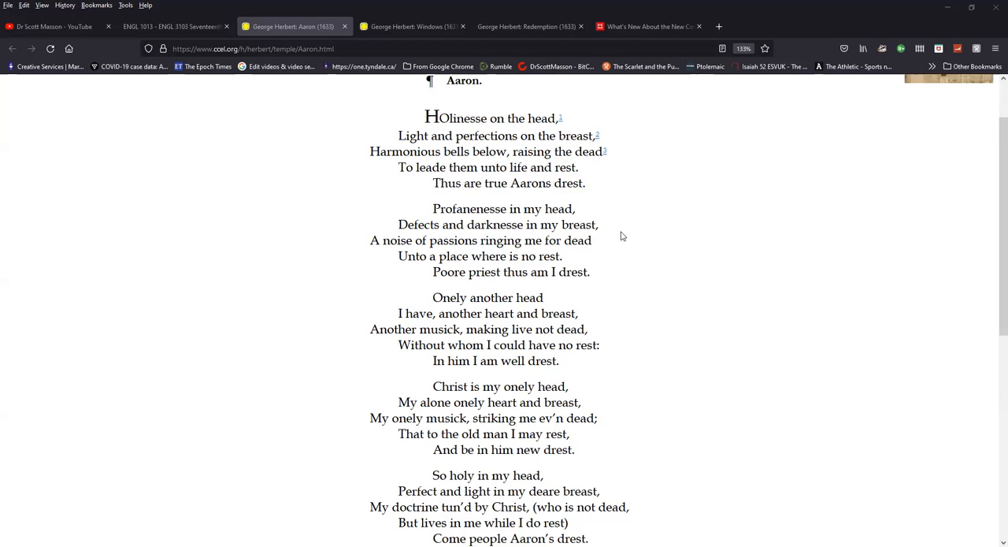
pyautogui.moveTo(709, 282)
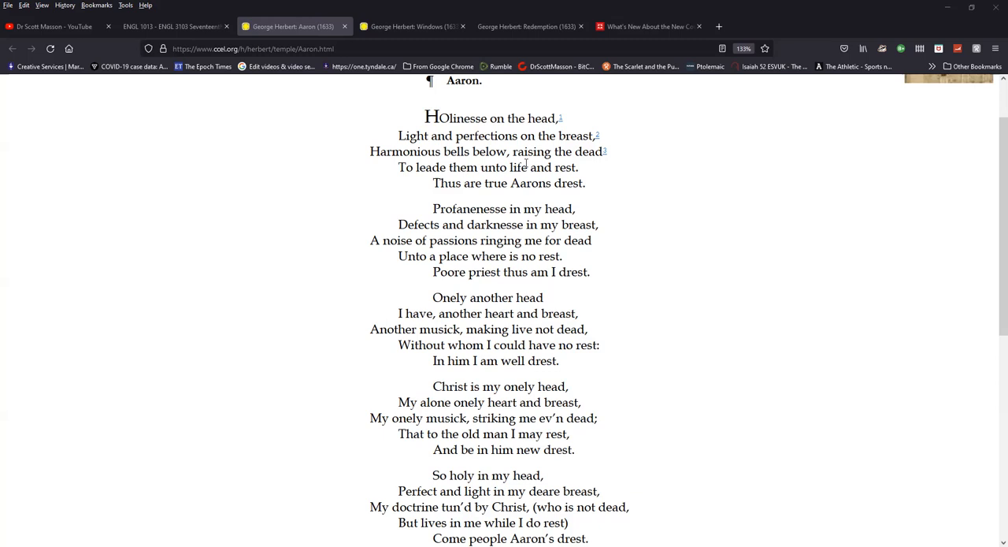
pyautogui.moveTo(653, 211)
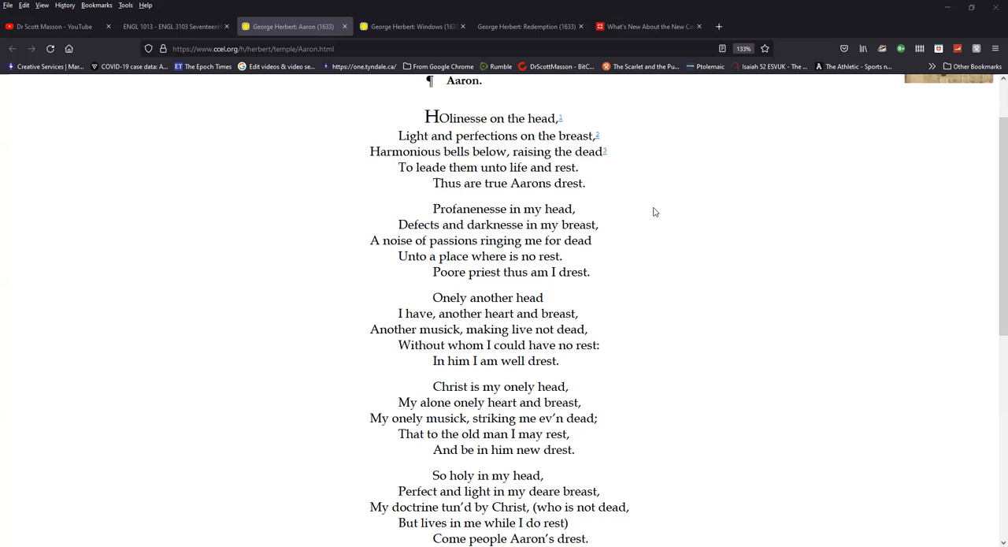
# Scroll down to the General Note and the Exodus 28:36-37 footnote below Aaron.
pyautogui.scroll(-3)
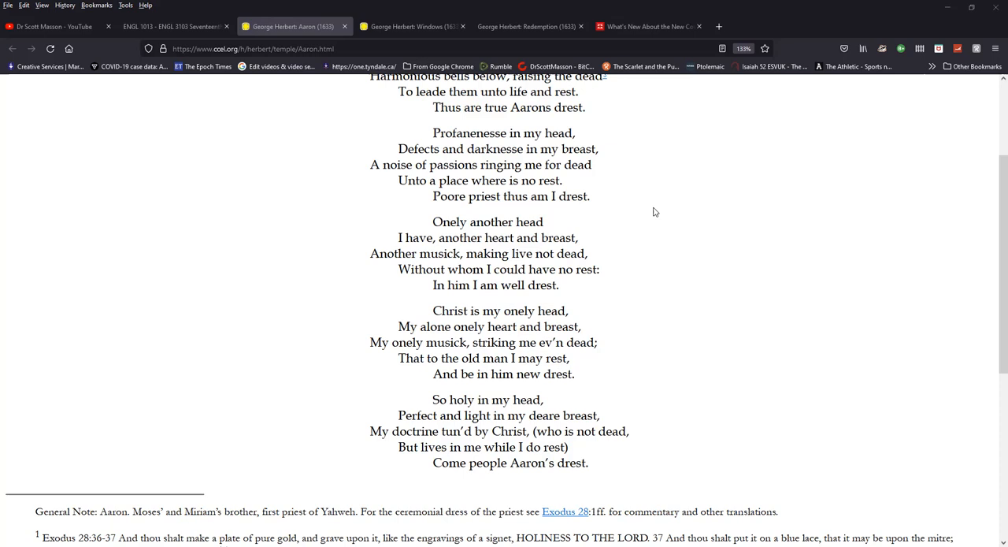
pyautogui.scroll(-3)
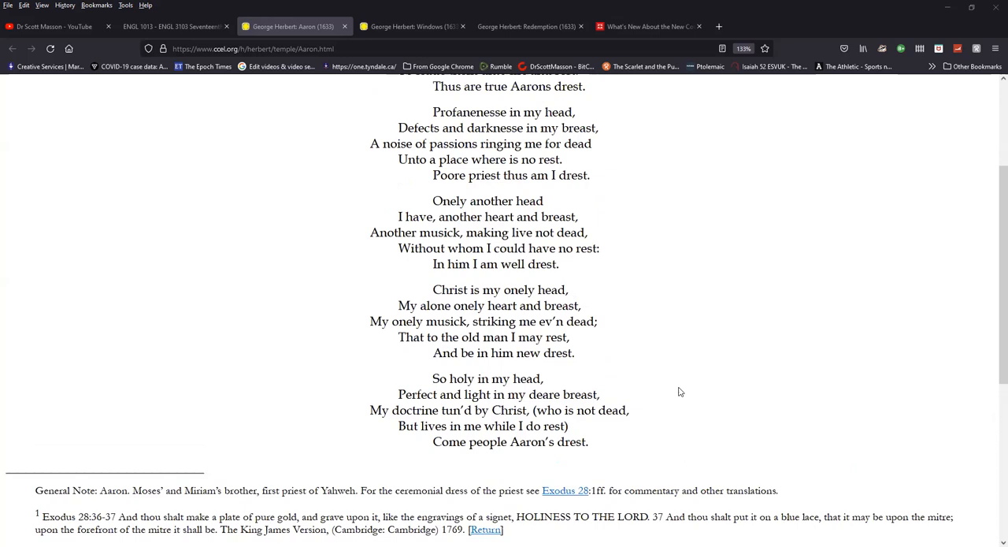
# Scroll back up to Aaron's title and opening stanza, 'Holinesse on the head'.
pyautogui.scroll(3)
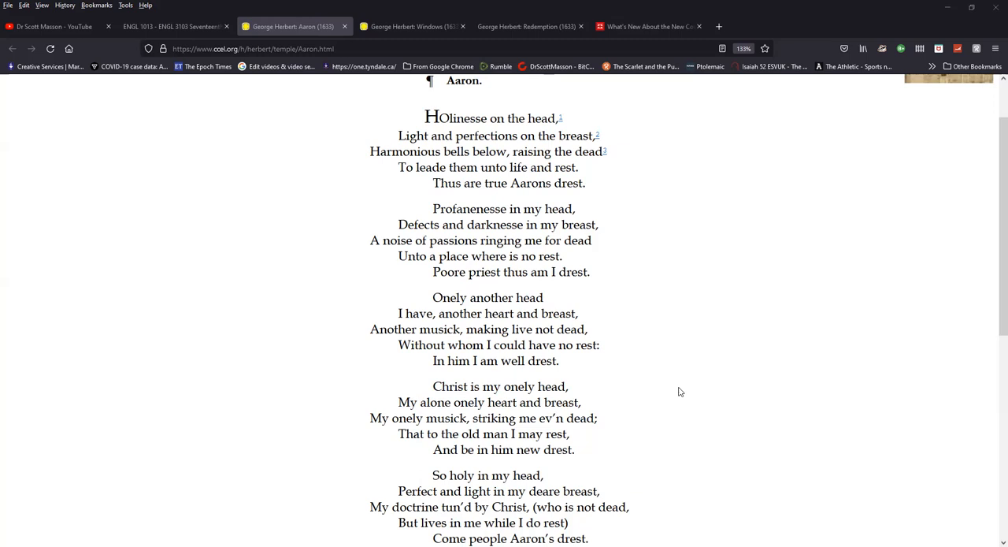
pyautogui.moveTo(686, 416)
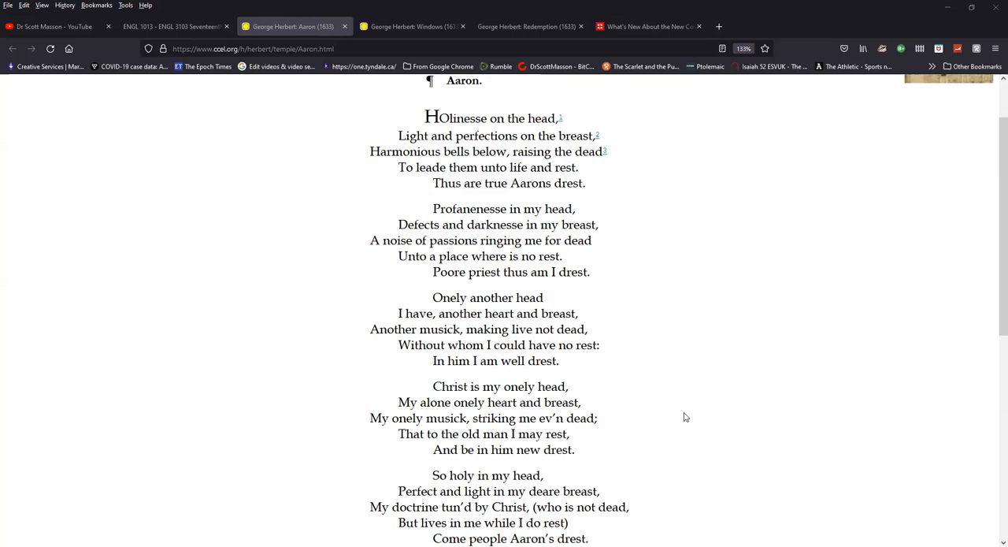
pyautogui.moveTo(646, 331)
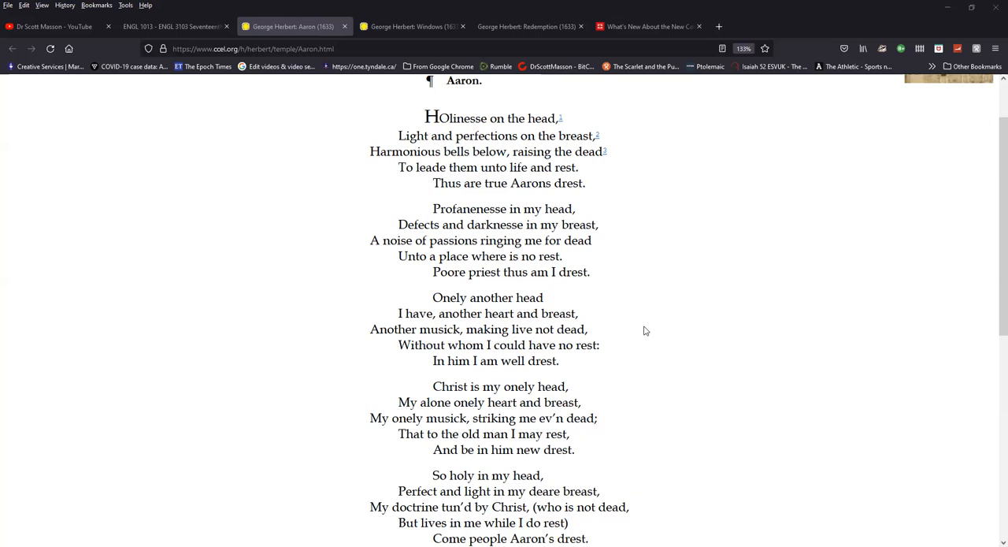
pyautogui.moveTo(741, 345)
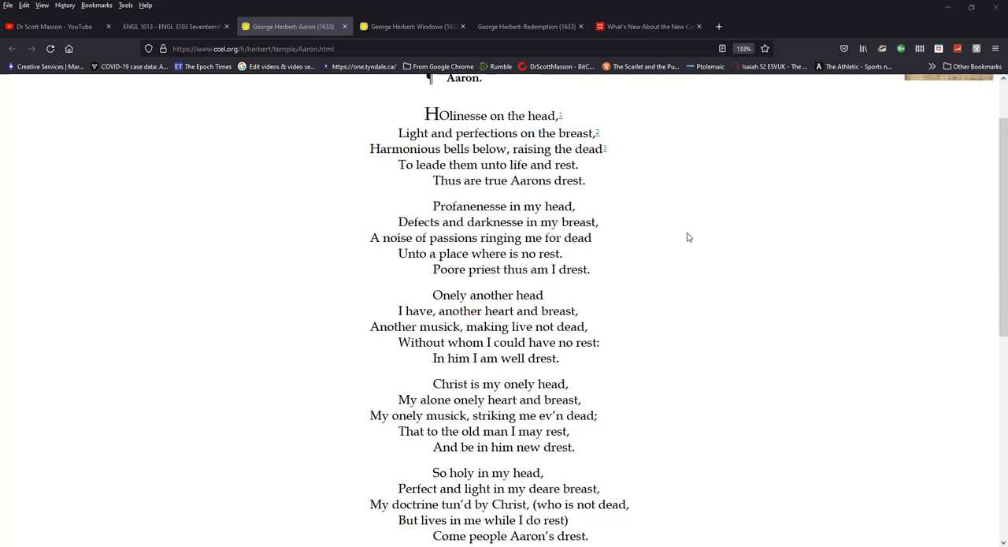
# Scroll down to the three Exodus footnotes, the Urim and Thummim note and criticism links.
pyautogui.scroll(-3)
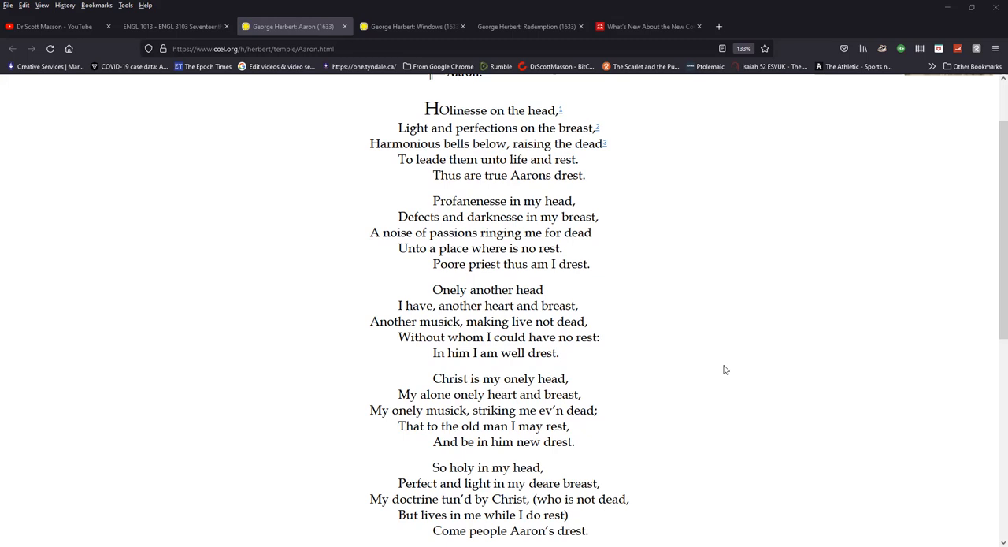
pyautogui.scroll(-3)
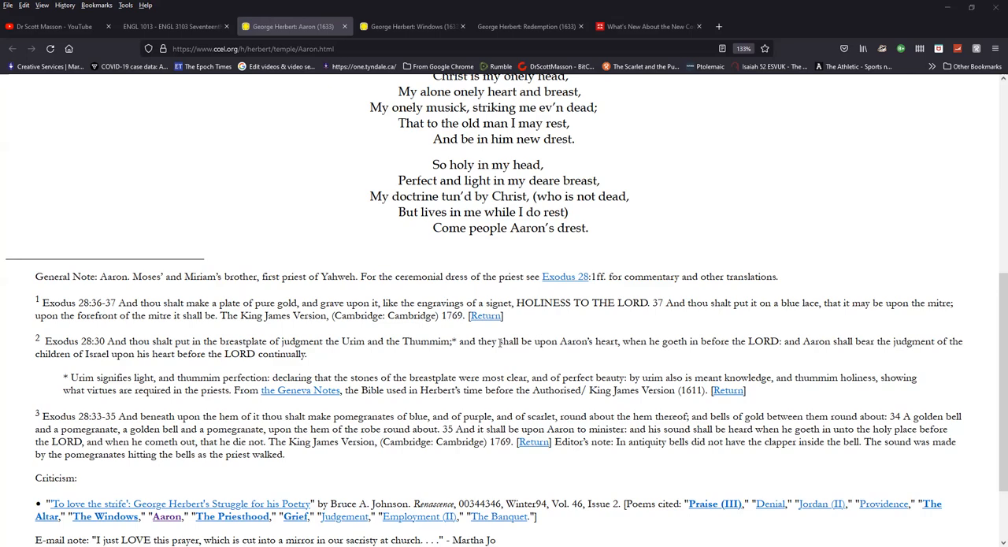
# Scroll back up from the footnotes to the stanzas of Aaron.
pyautogui.scroll(3)
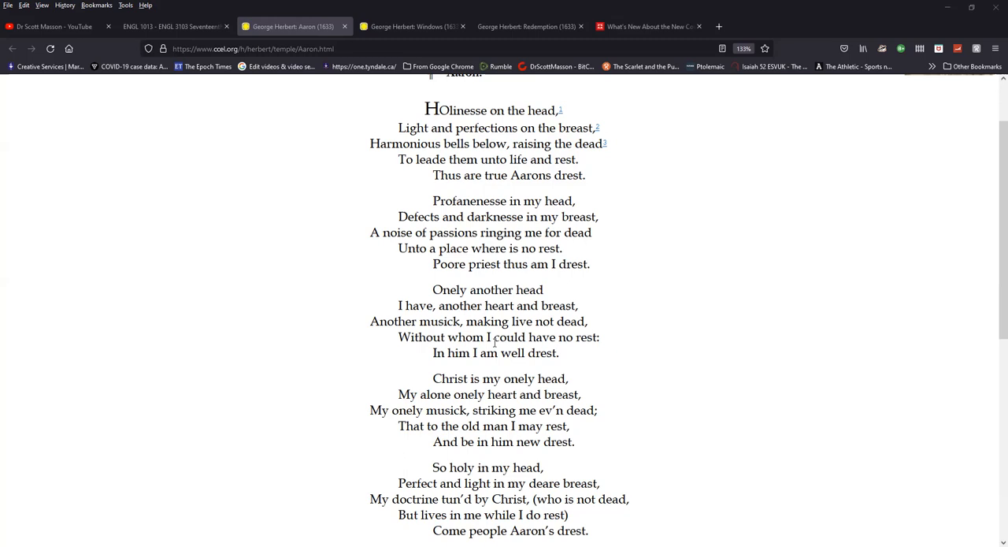
pyautogui.moveTo(614, 299)
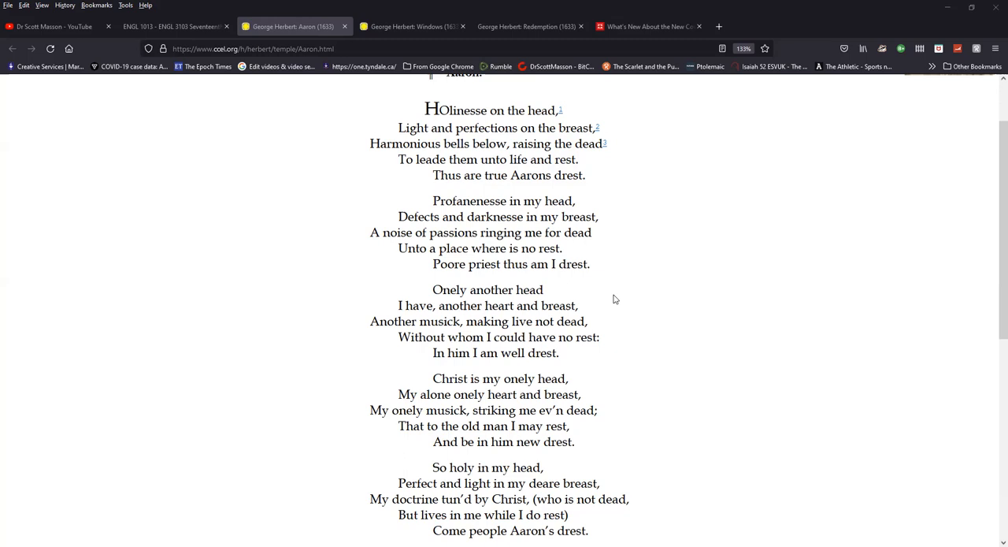
pyautogui.moveTo(409, 158)
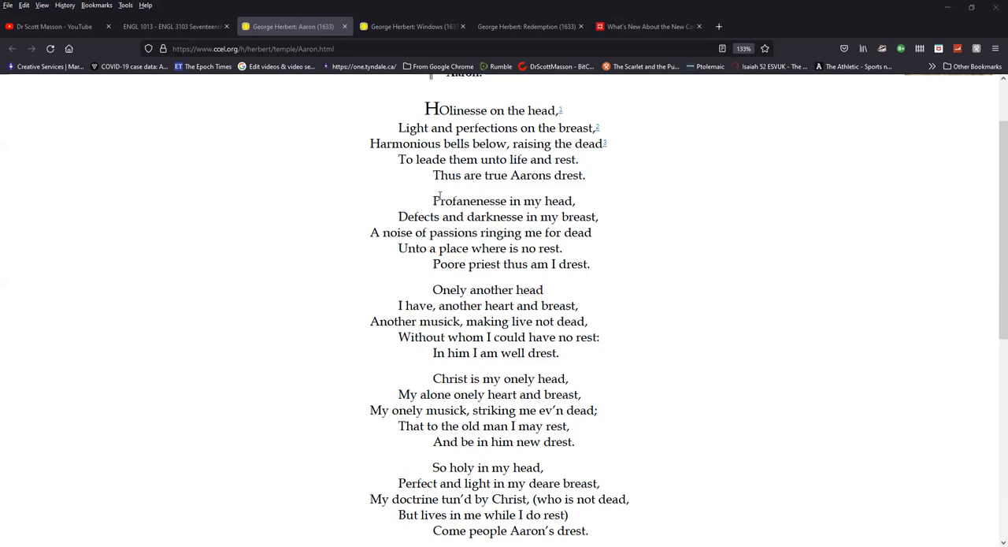
pyautogui.moveTo(591, 189)
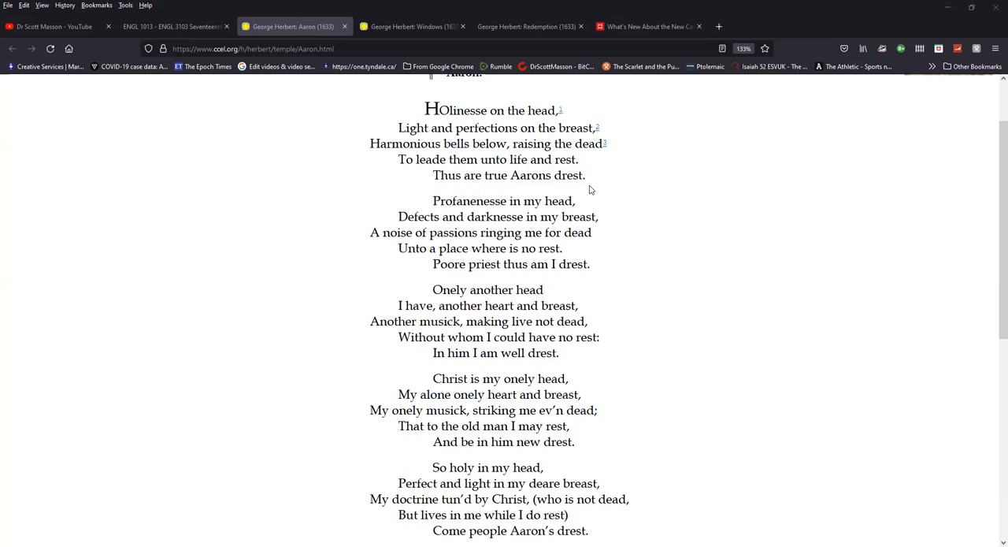
pyautogui.moveTo(413, 215)
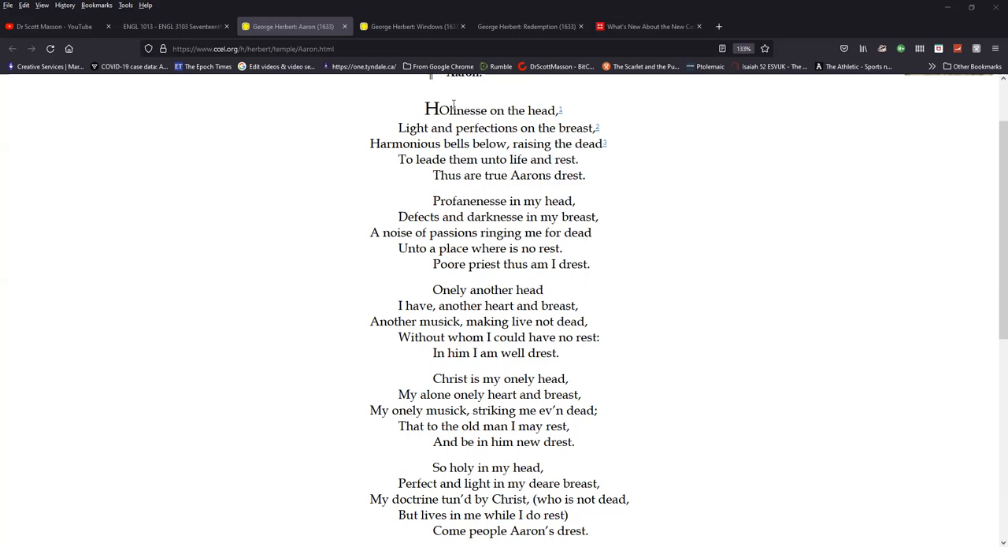
pyautogui.moveTo(463, 233)
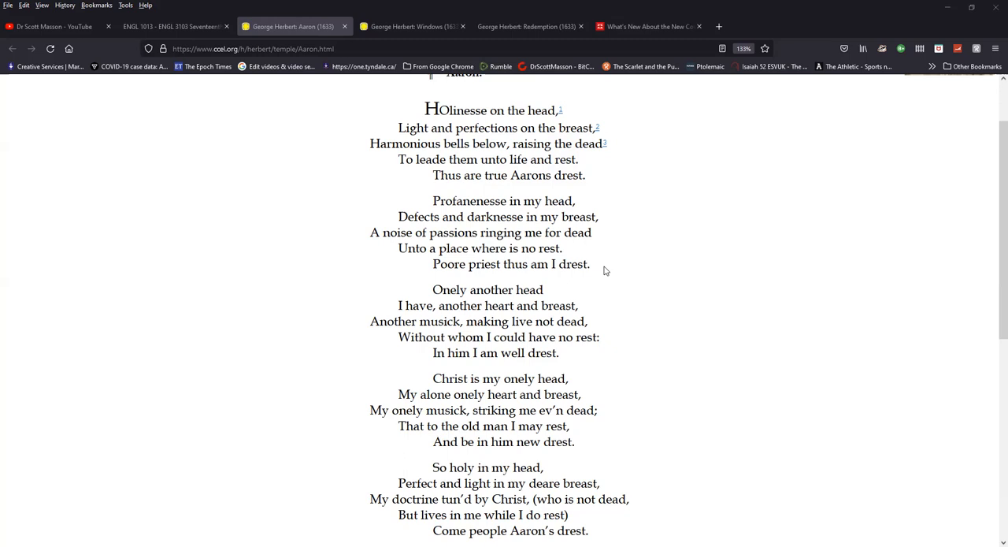
pyautogui.moveTo(580, 331)
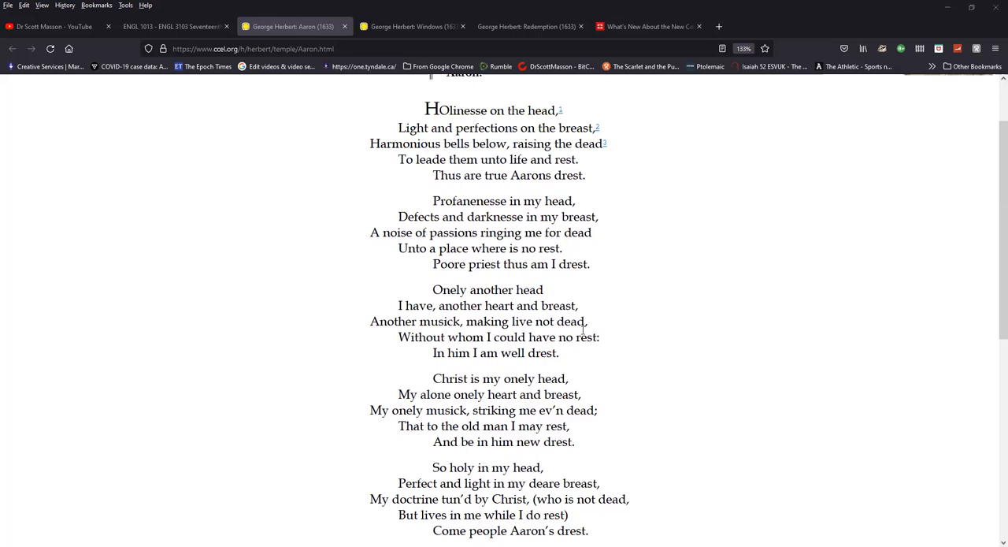
pyautogui.moveTo(330, 206)
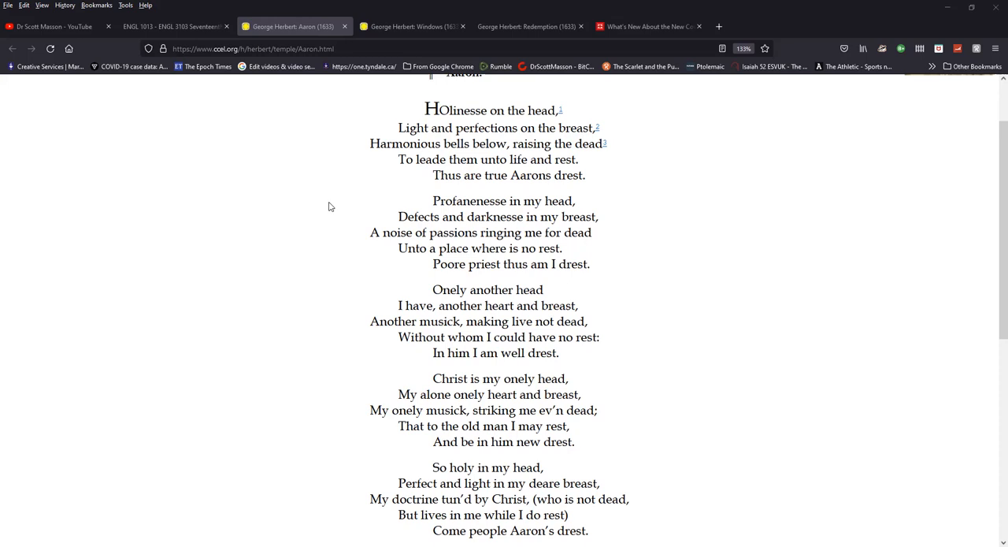
pyautogui.moveTo(557, 248)
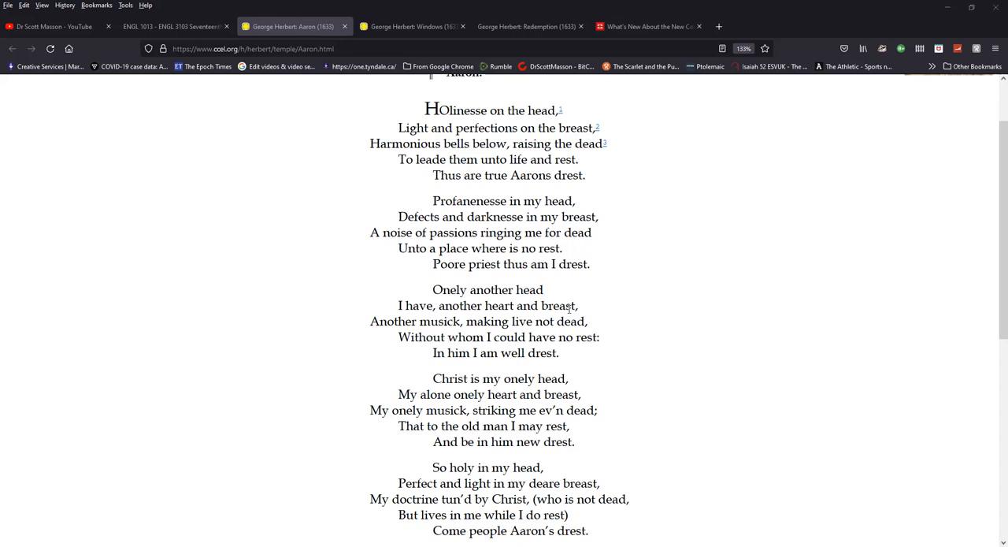
pyautogui.moveTo(543, 286)
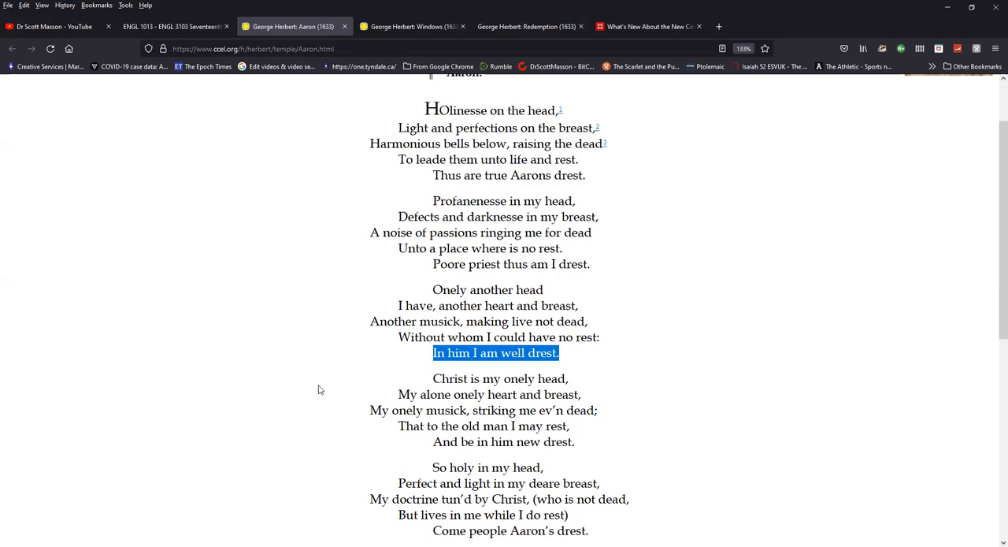
pyautogui.scroll(-3)
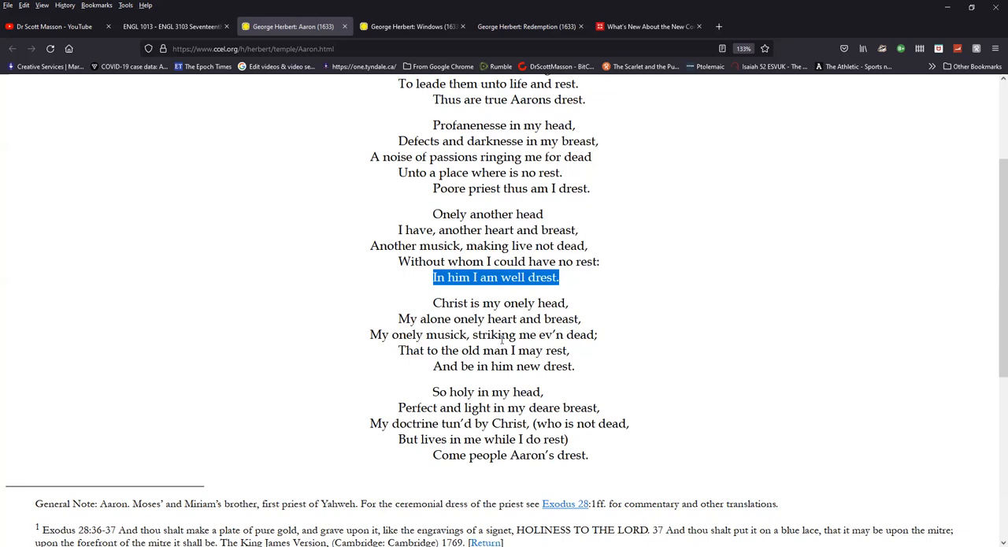
pyautogui.moveTo(485, 339)
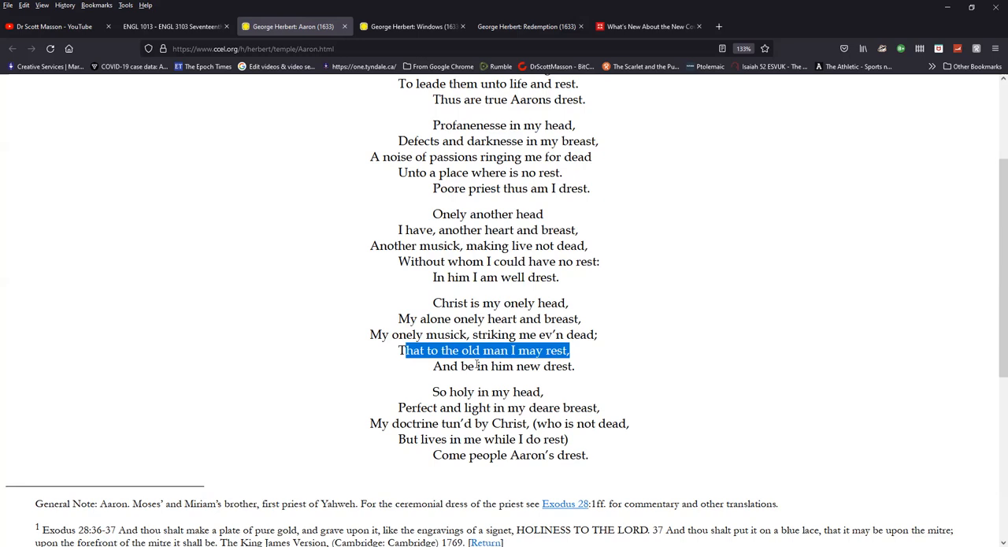
pyautogui.scroll(-3)
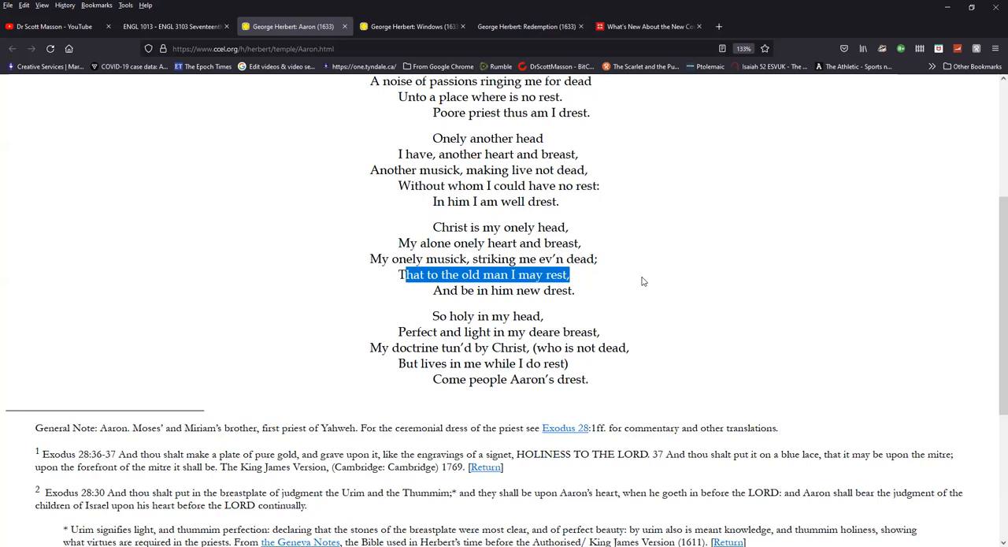
pyautogui.moveTo(639, 268)
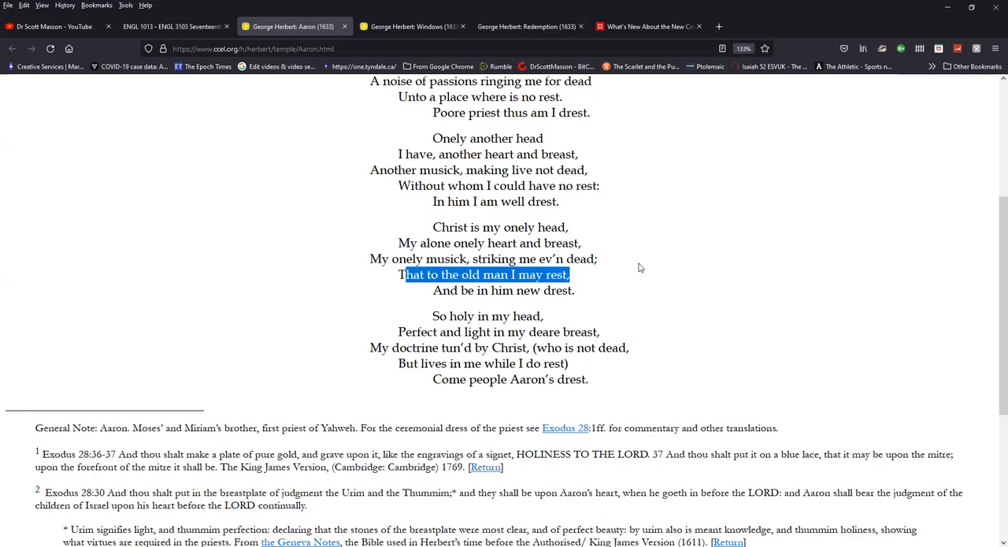
pyautogui.moveTo(613, 304)
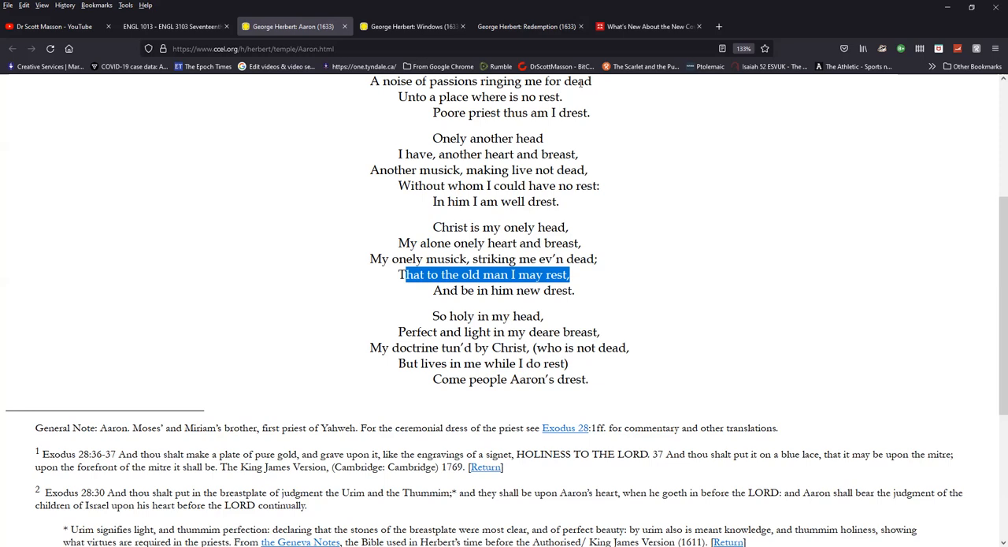
pyautogui.moveTo(608, 169)
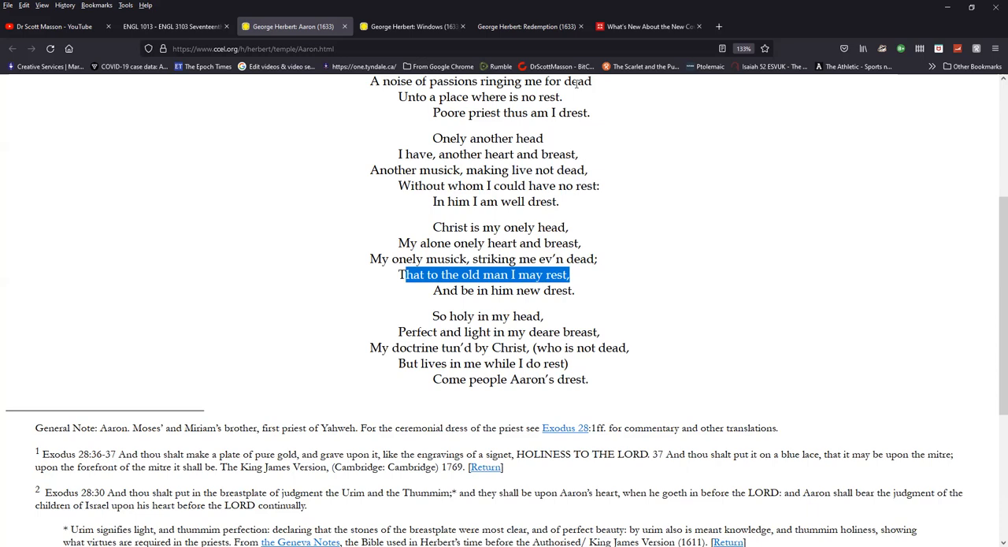
pyautogui.moveTo(576, 154)
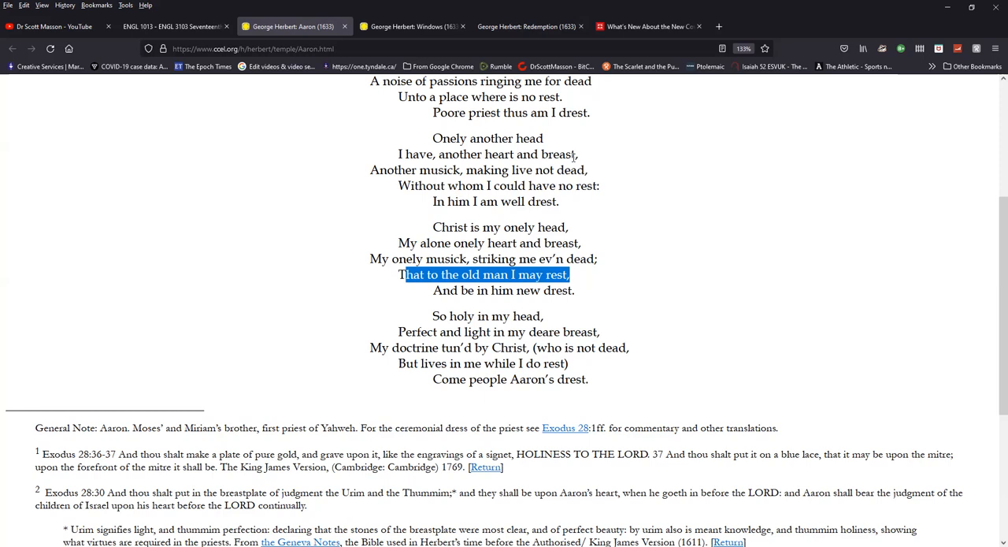
pyautogui.moveTo(602, 224)
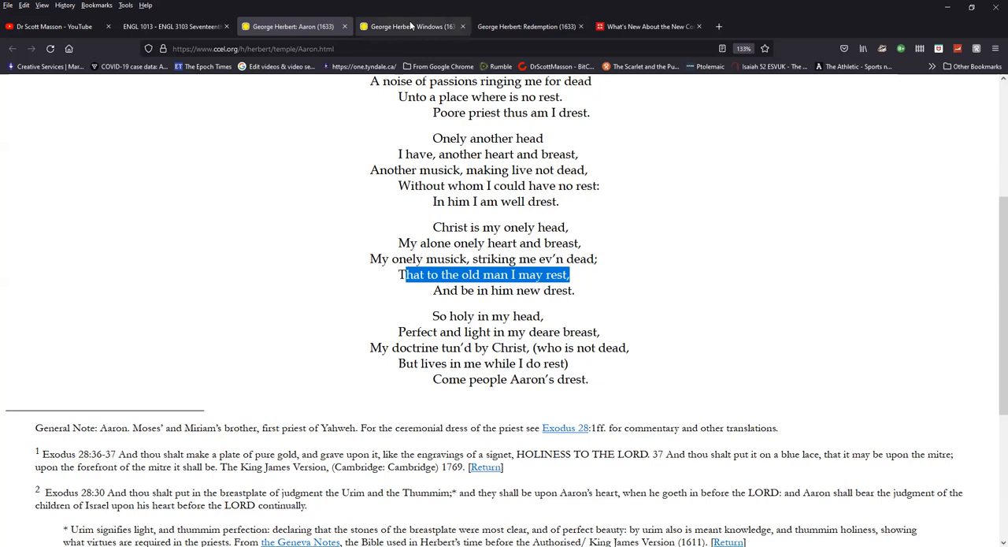
# Switch to the 'George Herbert: Windows' tab showing The Windows.
pyautogui.click(410, 25)
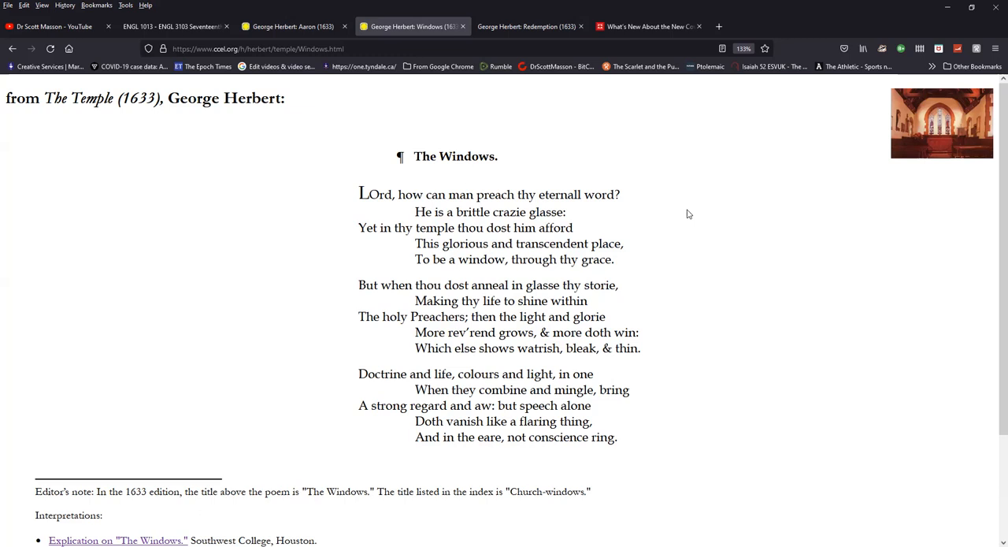
pyautogui.moveTo(569, 219)
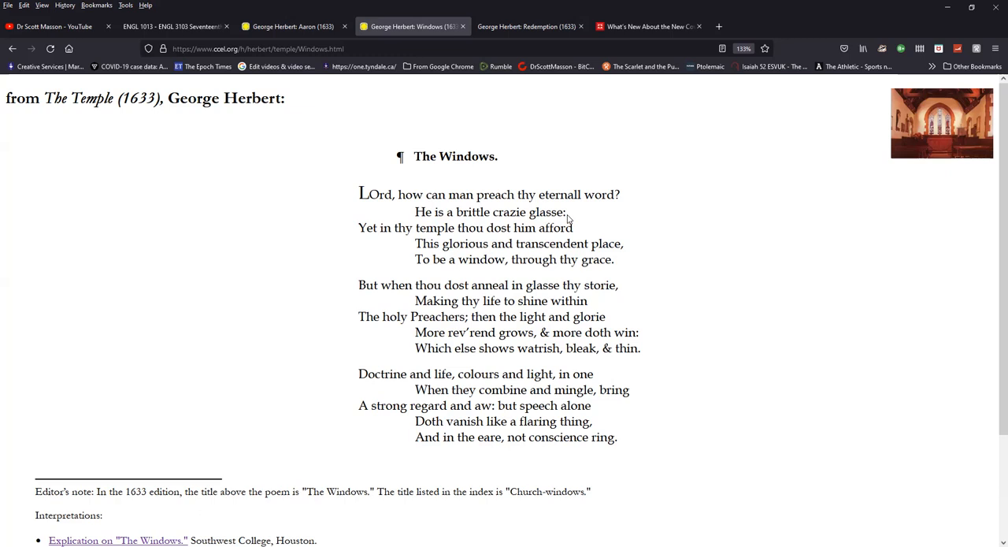
pyautogui.moveTo(653, 227)
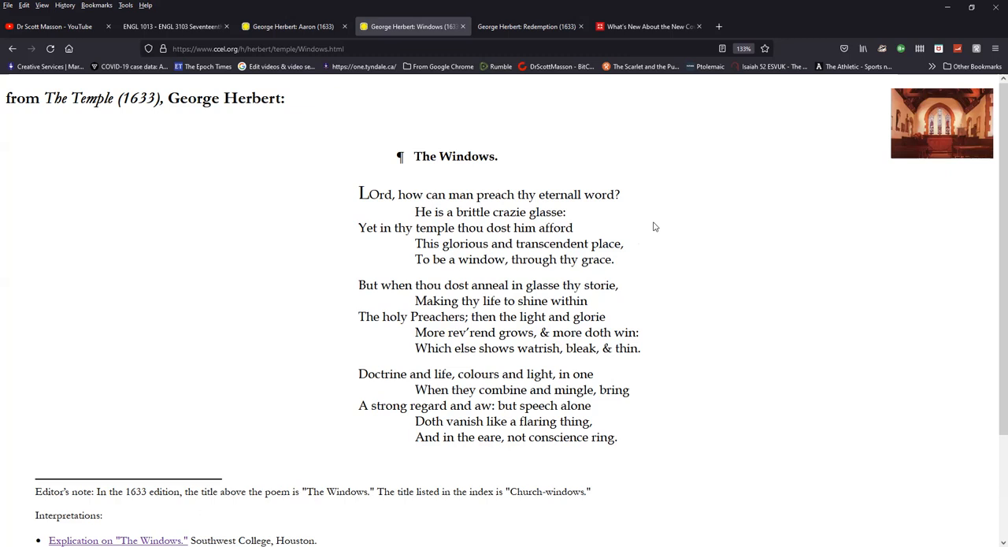
pyautogui.moveTo(696, 240)
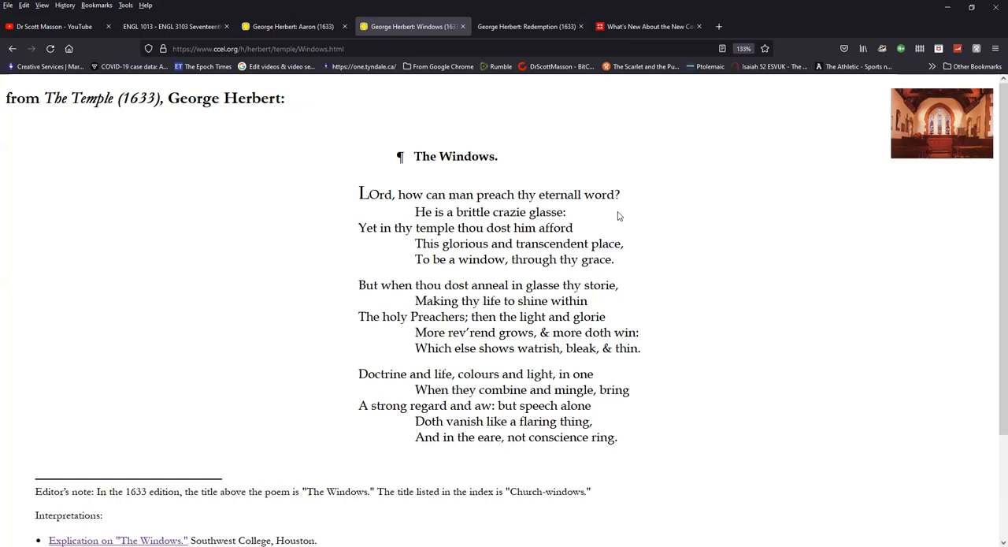
# Read through The Windows, then switch to the 'George Herbert: Redemption' tab.
pyautogui.scroll(-3)
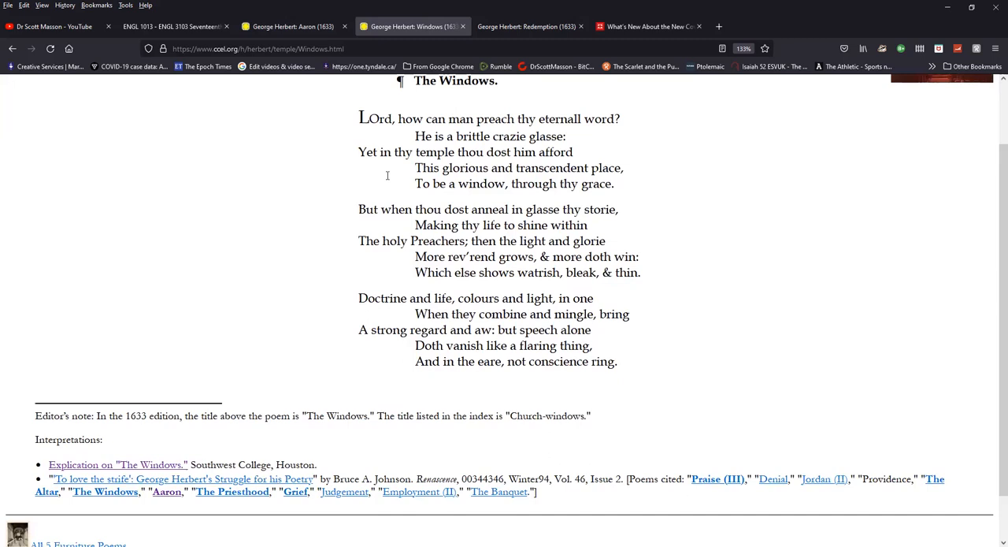
pyautogui.moveTo(650, 199)
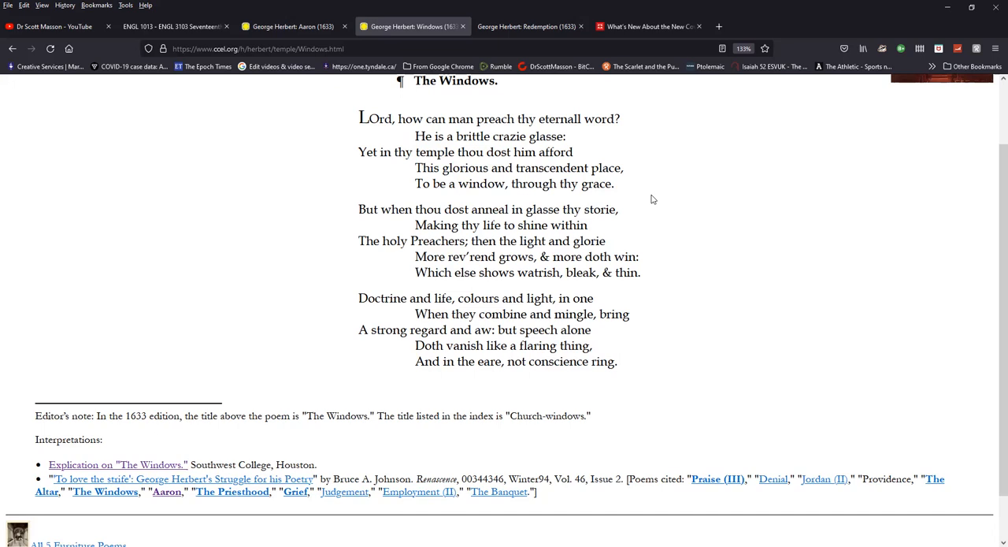
pyautogui.moveTo(681, 208)
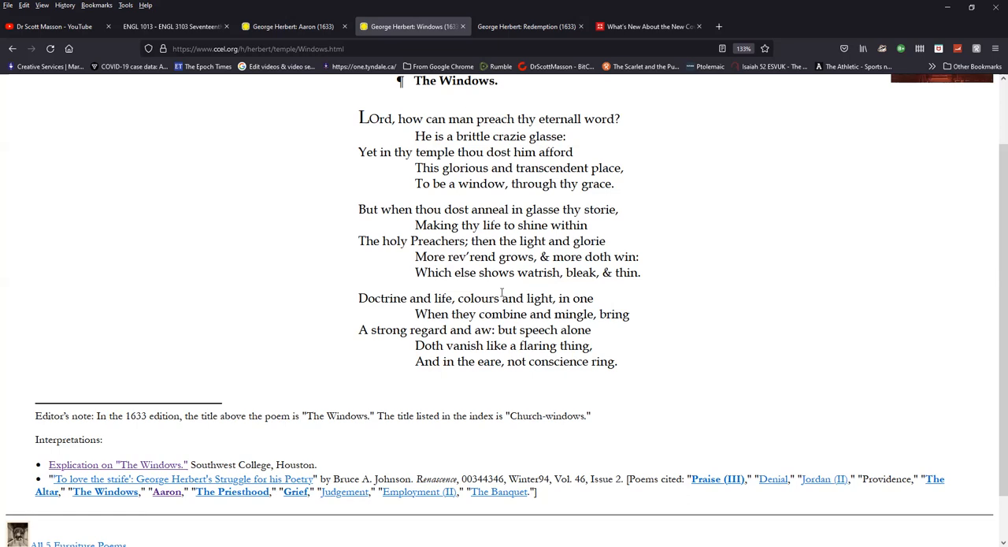
pyautogui.moveTo(507, 329)
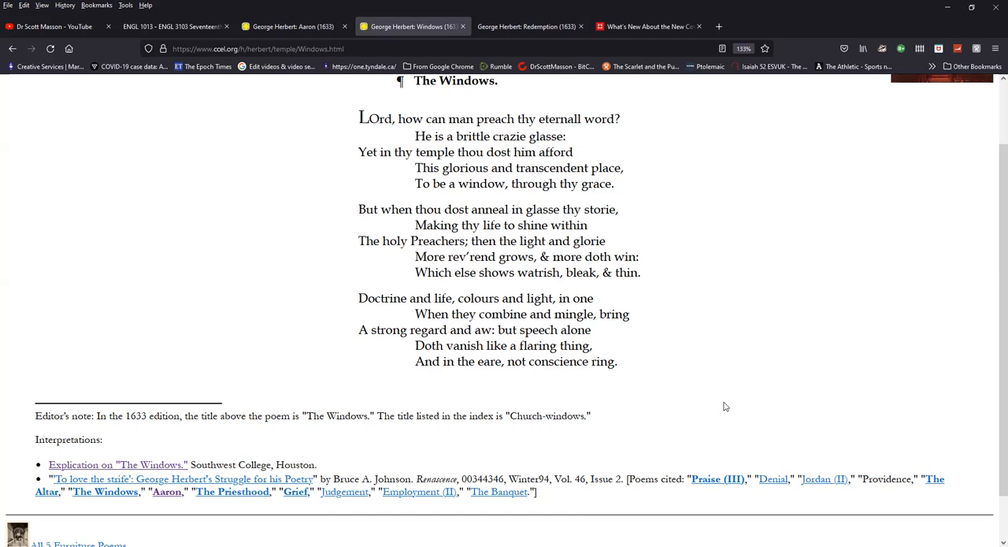
pyautogui.moveTo(707, 328)
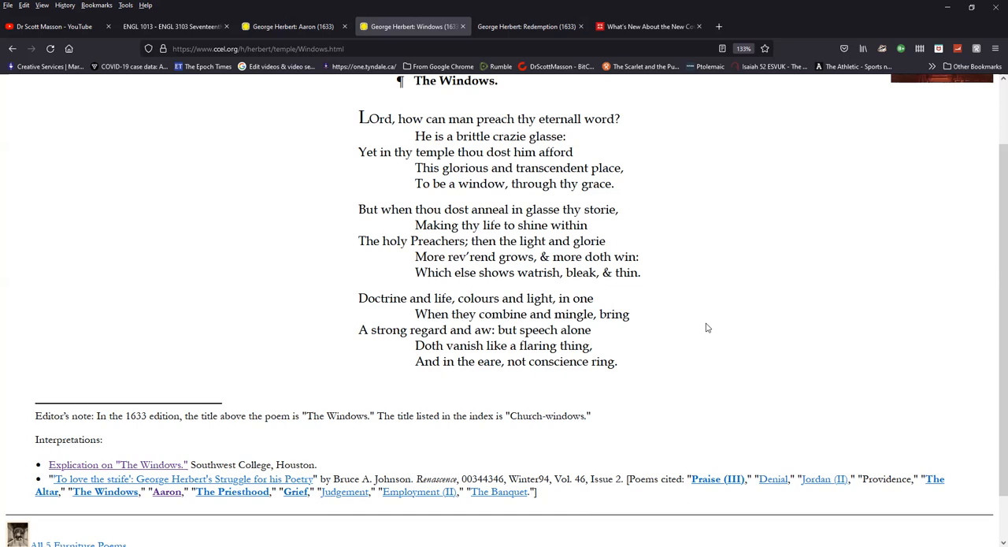
pyautogui.moveTo(533, 201)
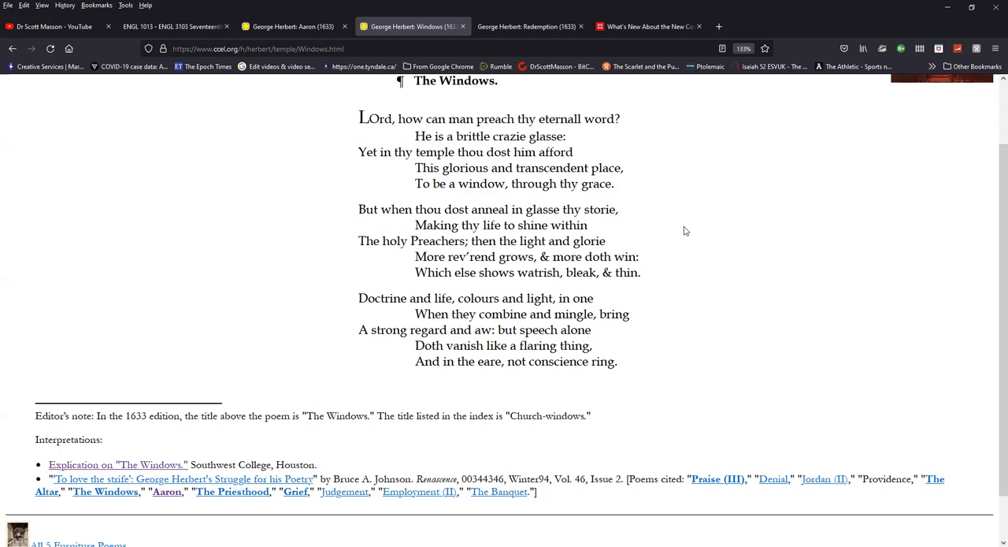
pyautogui.moveTo(674, 261)
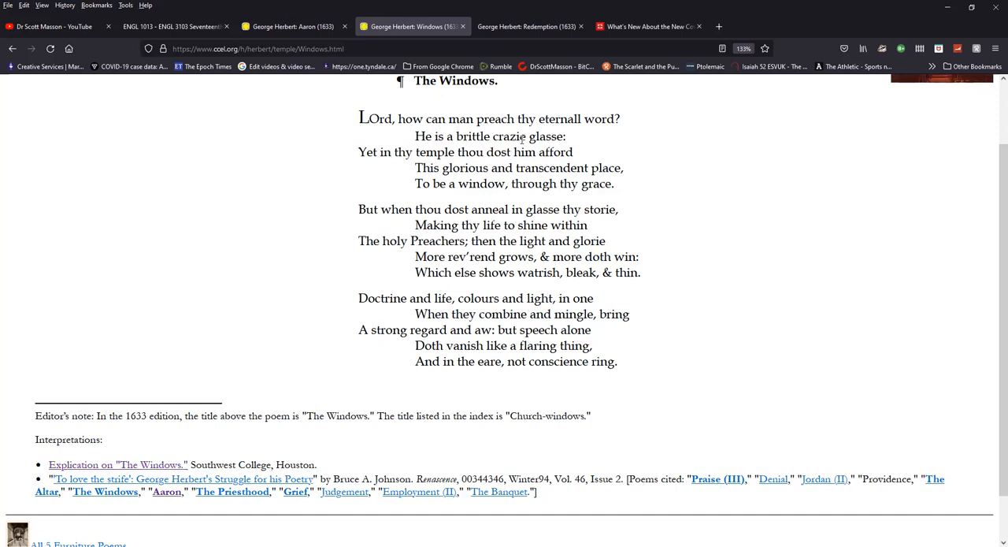
pyautogui.moveTo(665, 255)
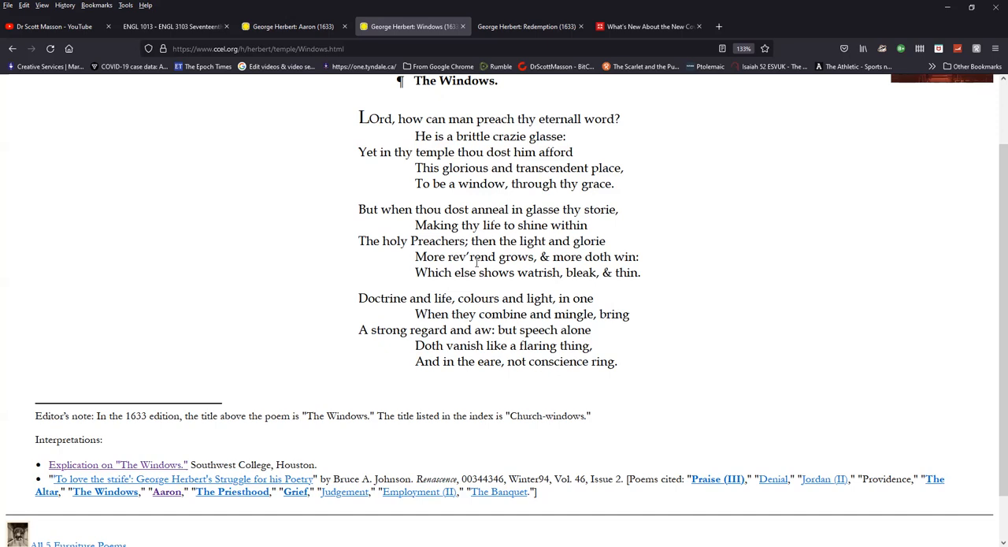
pyautogui.moveTo(514, 277)
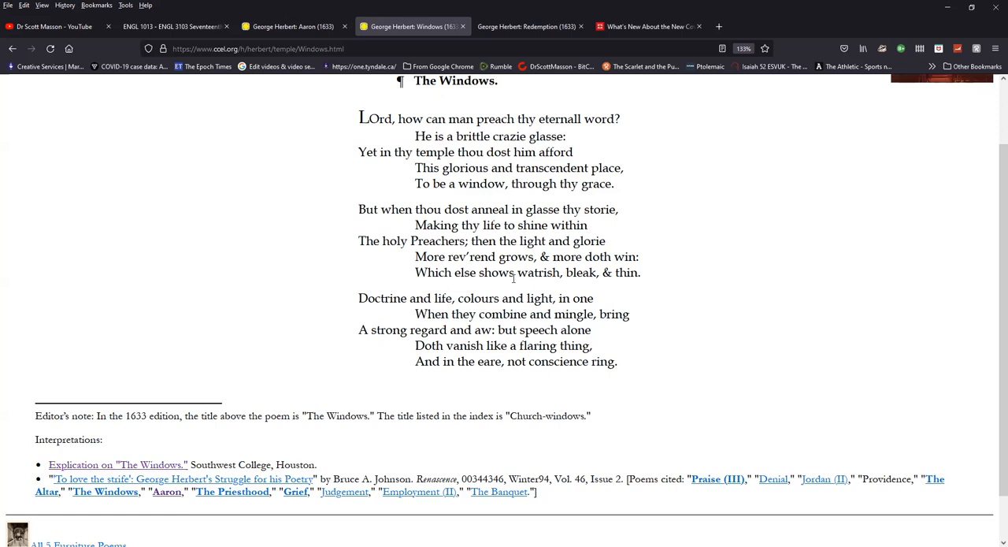
pyautogui.moveTo(574, 287)
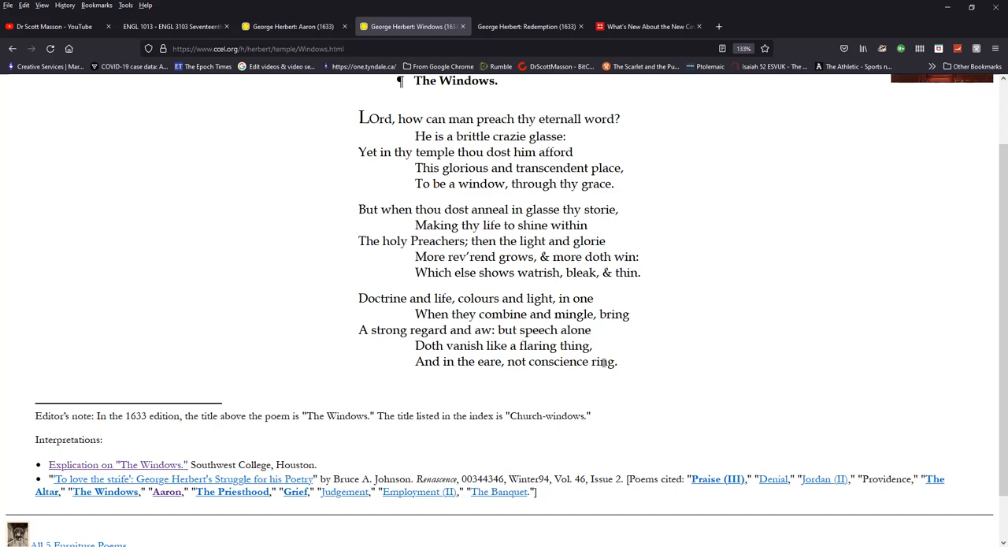
pyautogui.moveTo(630, 330)
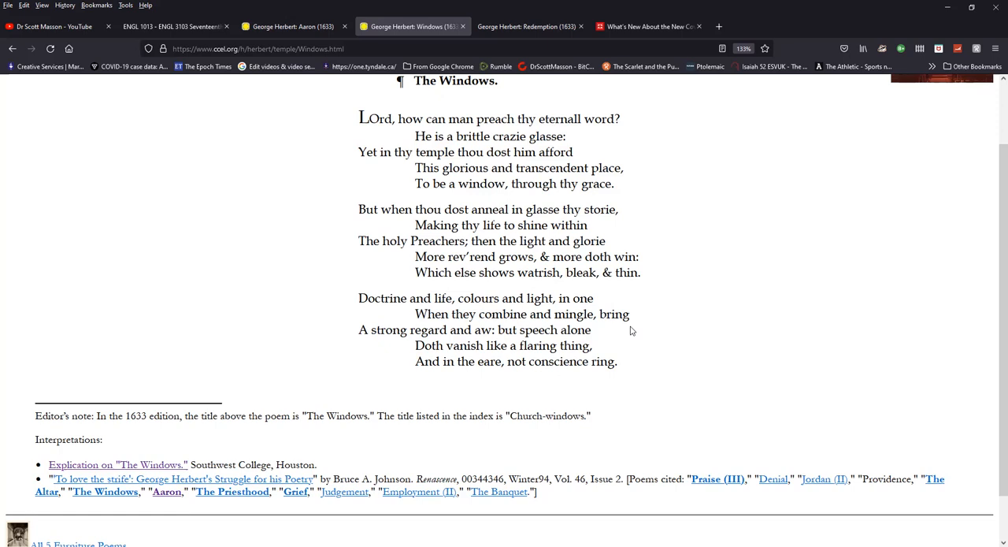
pyautogui.moveTo(618, 311)
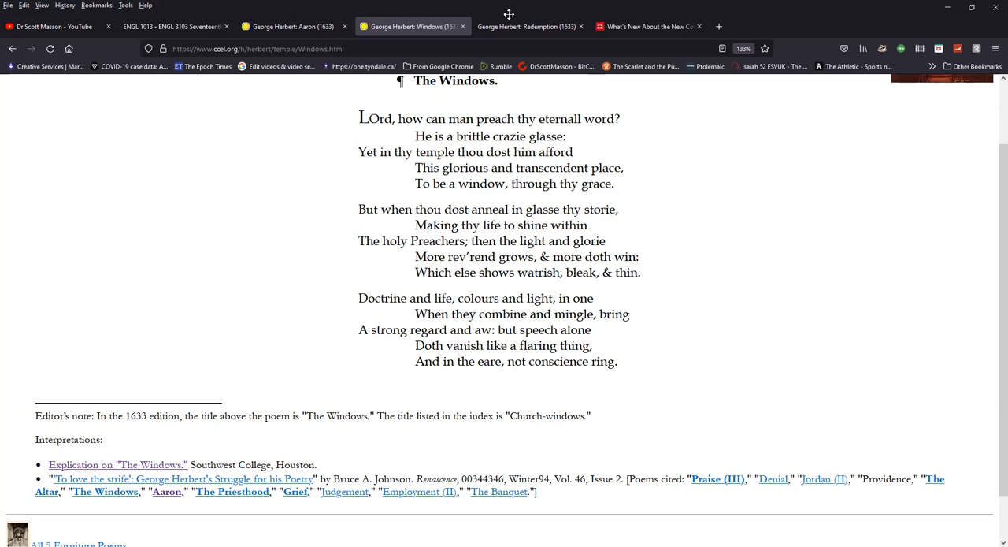
pyautogui.click(523, 25)
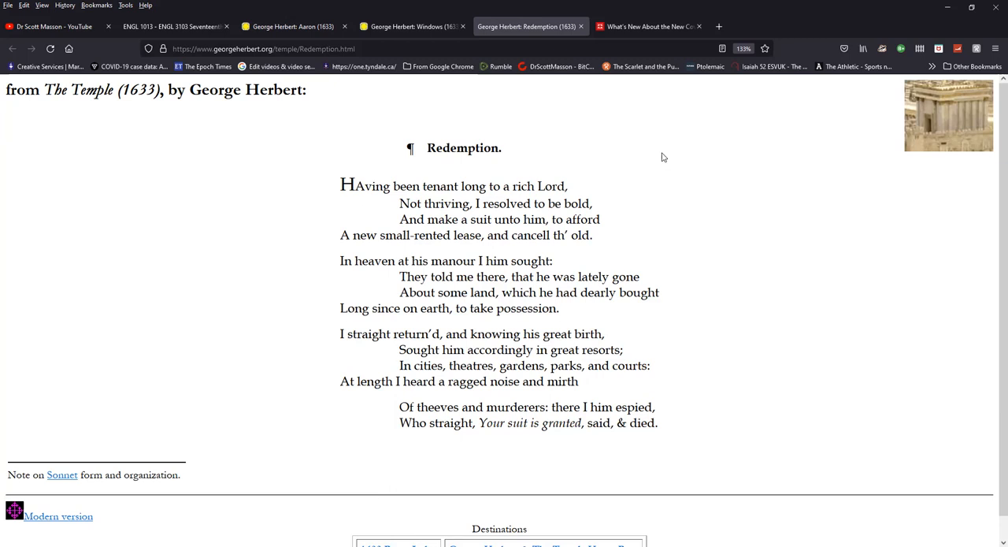
pyautogui.moveTo(649, 156)
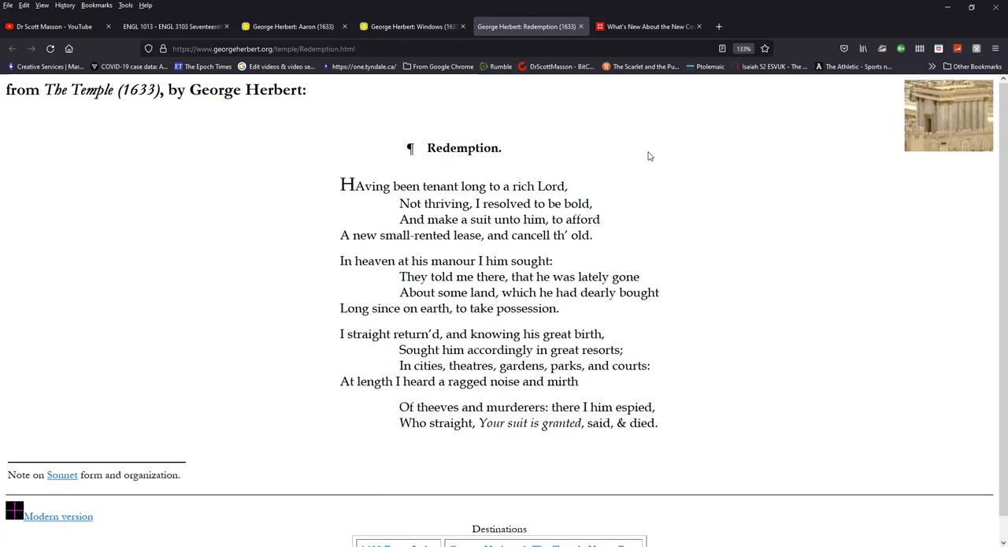
pyautogui.scroll(-3)
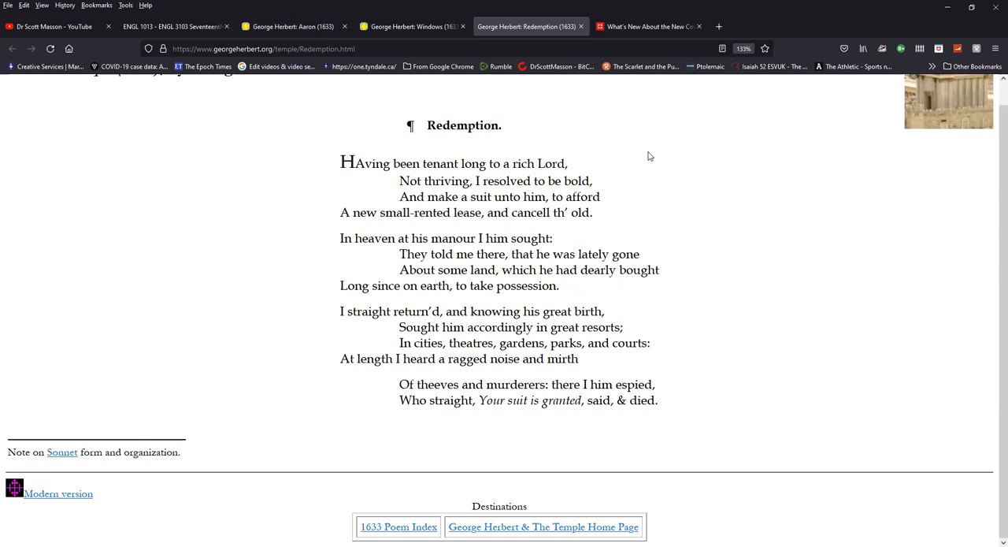
pyautogui.moveTo(677, 195)
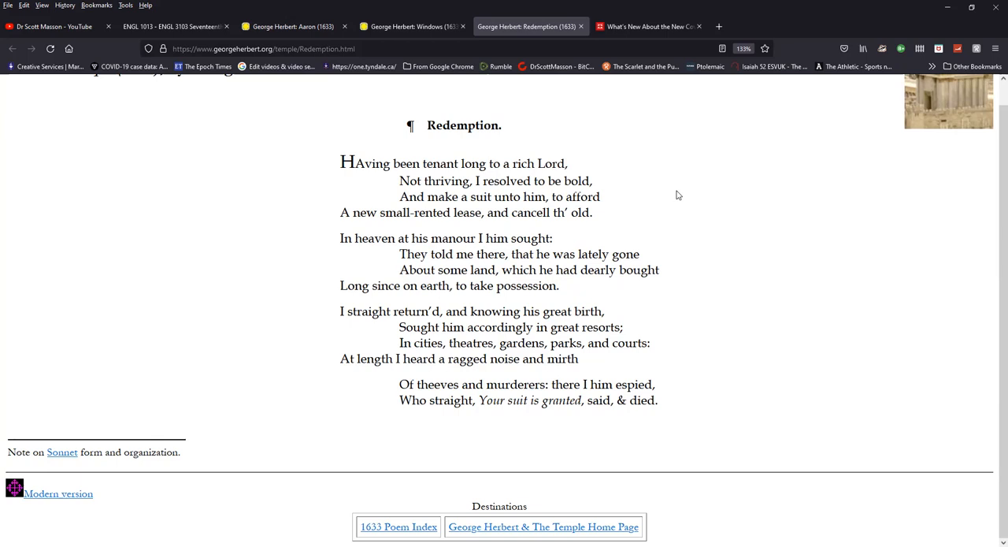
pyautogui.moveTo(734, 299)
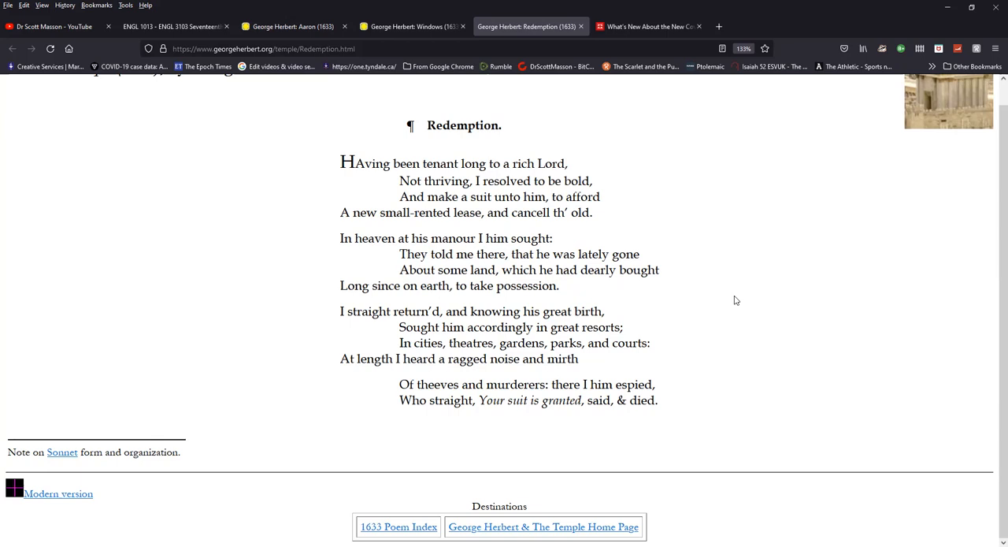
pyautogui.moveTo(662, 323)
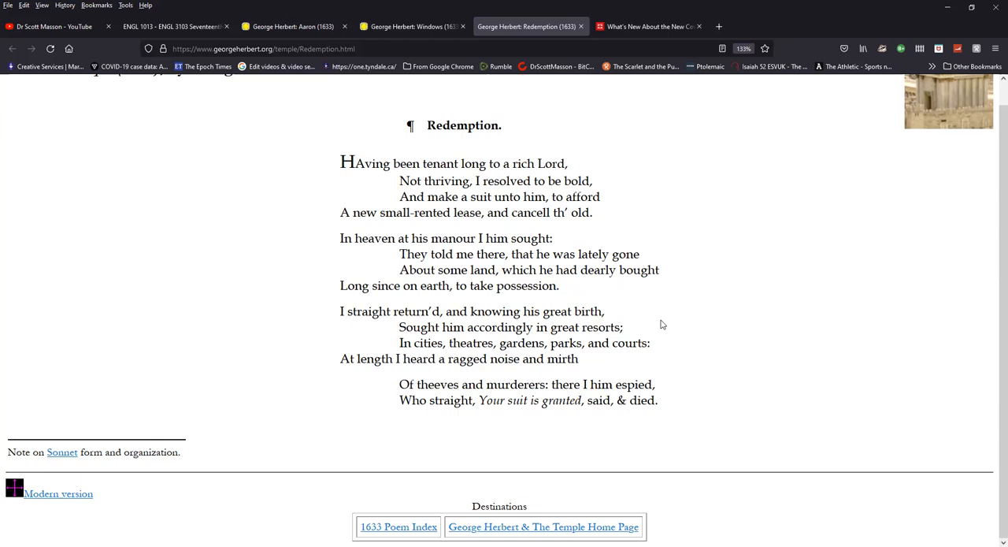
pyautogui.moveTo(684, 353)
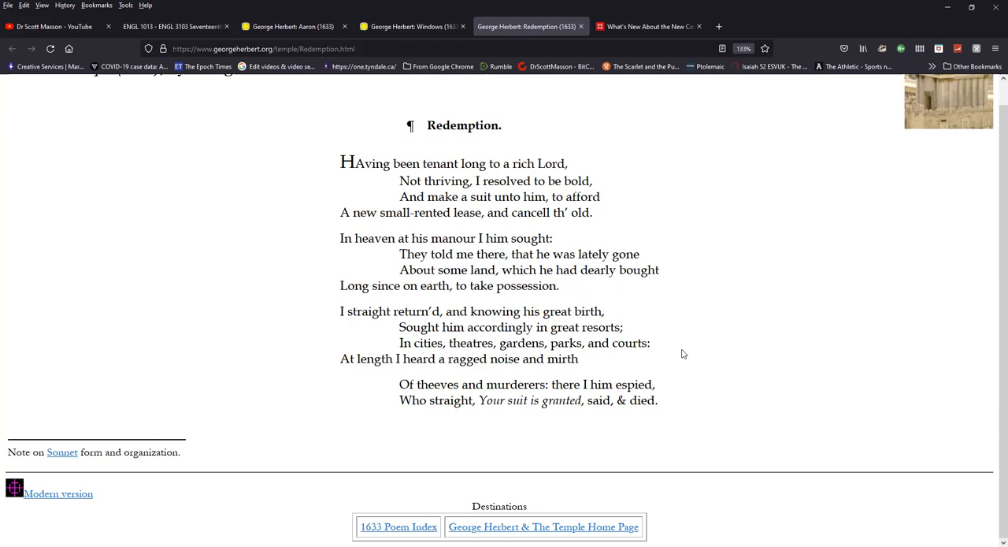
pyautogui.moveTo(687, 352)
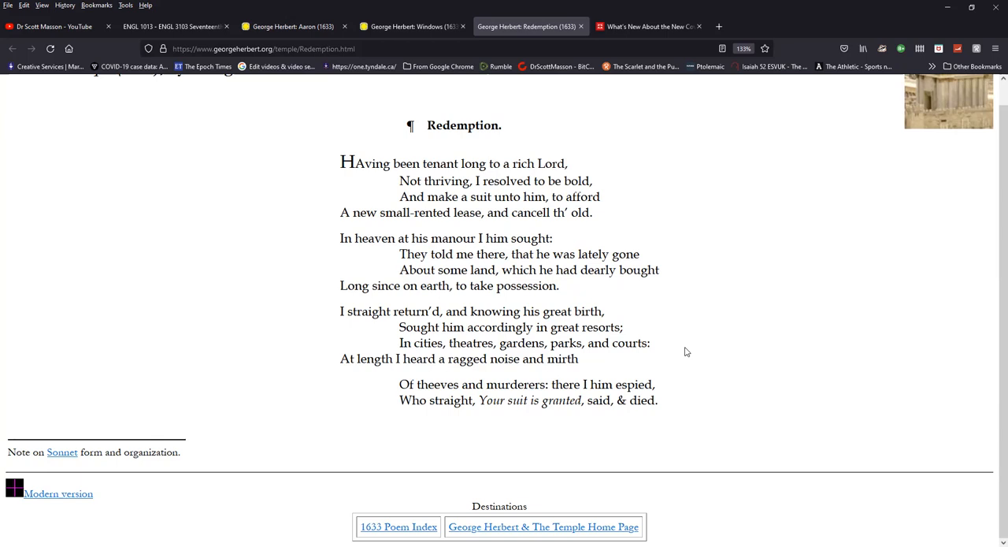
pyautogui.moveTo(594, 293)
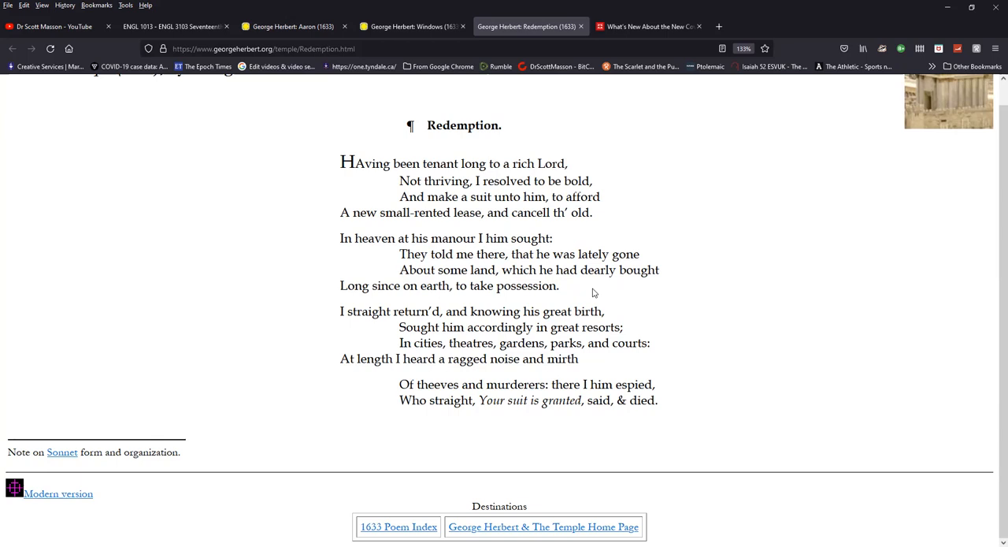
pyautogui.moveTo(640, 226)
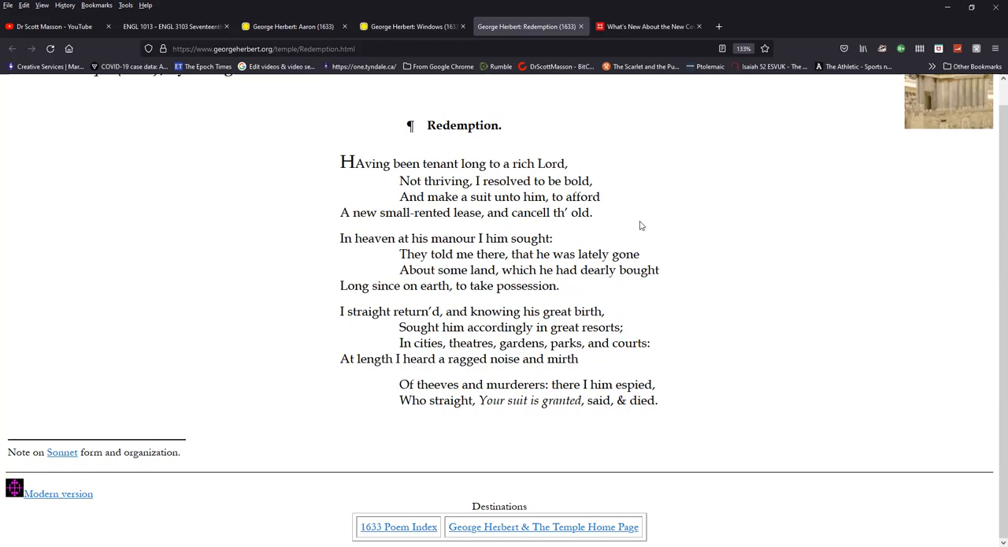
pyautogui.moveTo(592, 221)
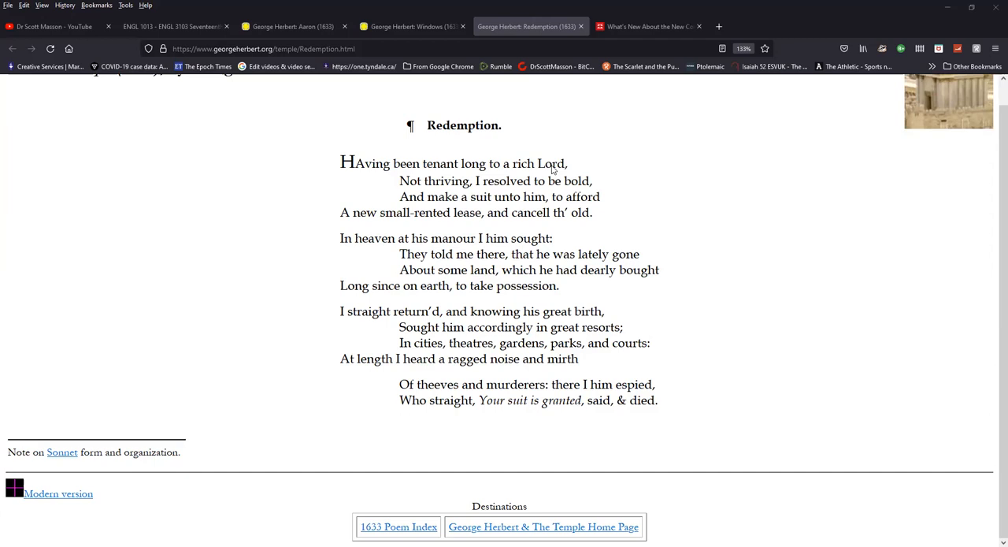
pyautogui.moveTo(633, 164)
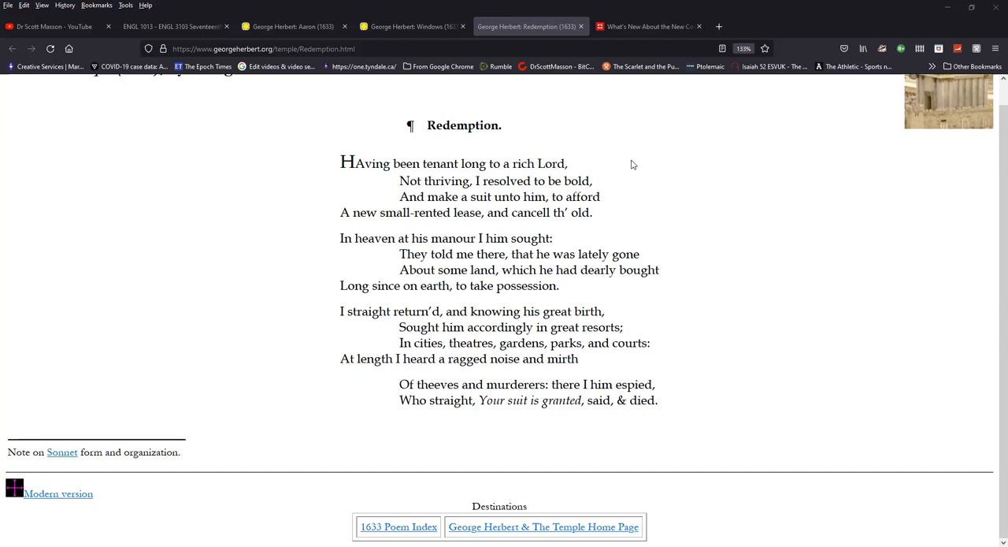
# Highlight Redemption's first four lines, 'Having been tenant' to 'cancell th' old', then clear it.
pyautogui.moveTo(340, 164); pyautogui.dragTo(608, 213)
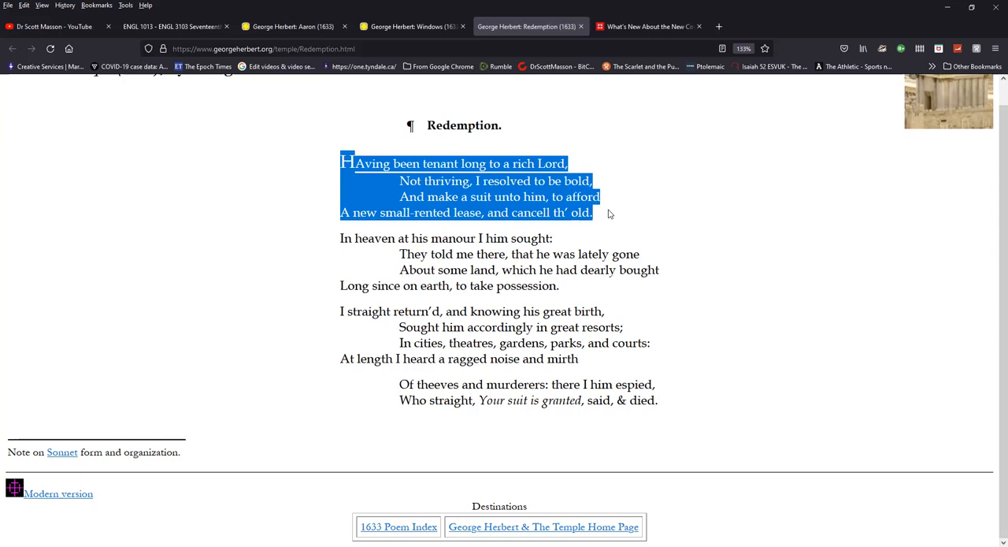
pyautogui.moveTo(662, 201)
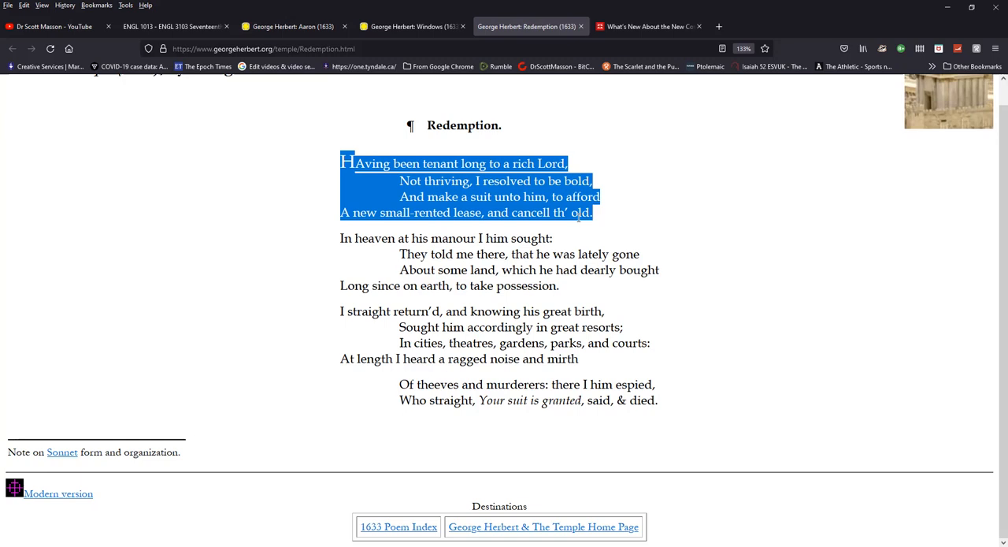
pyautogui.moveTo(622, 232)
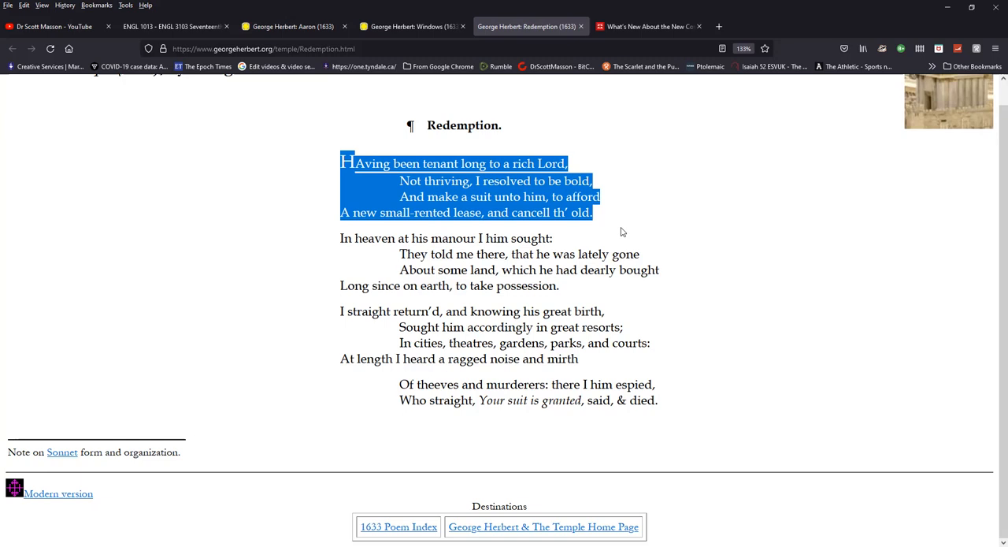
pyautogui.click(339, 239)
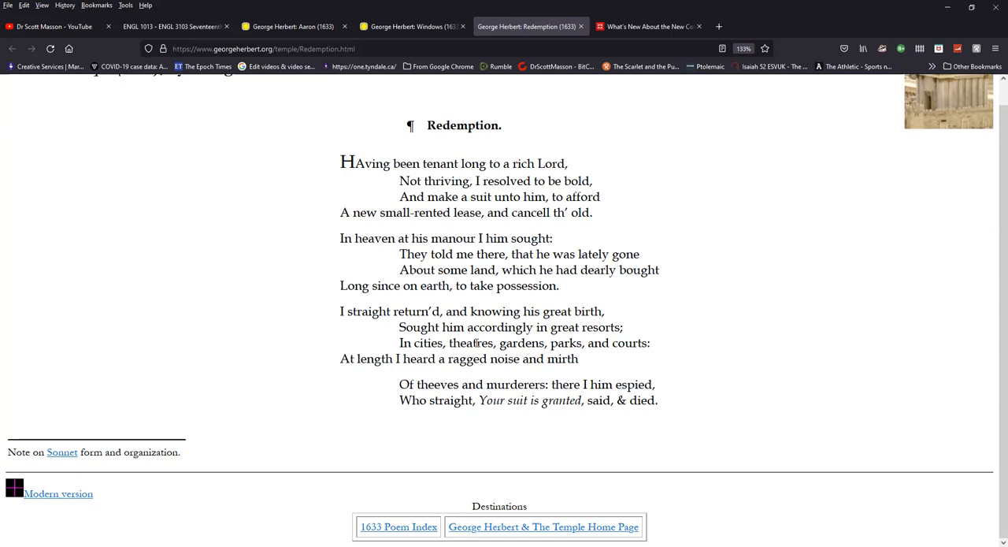
pyautogui.moveTo(700, 276)
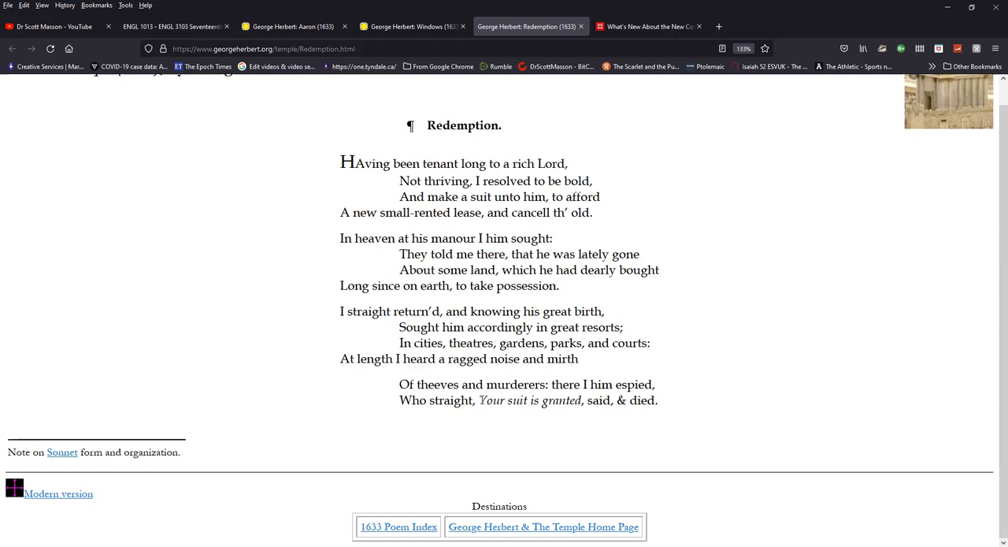
# Highlight the final word 'died' in Redemption's last line.
pyautogui.doubleClick(595, 400)
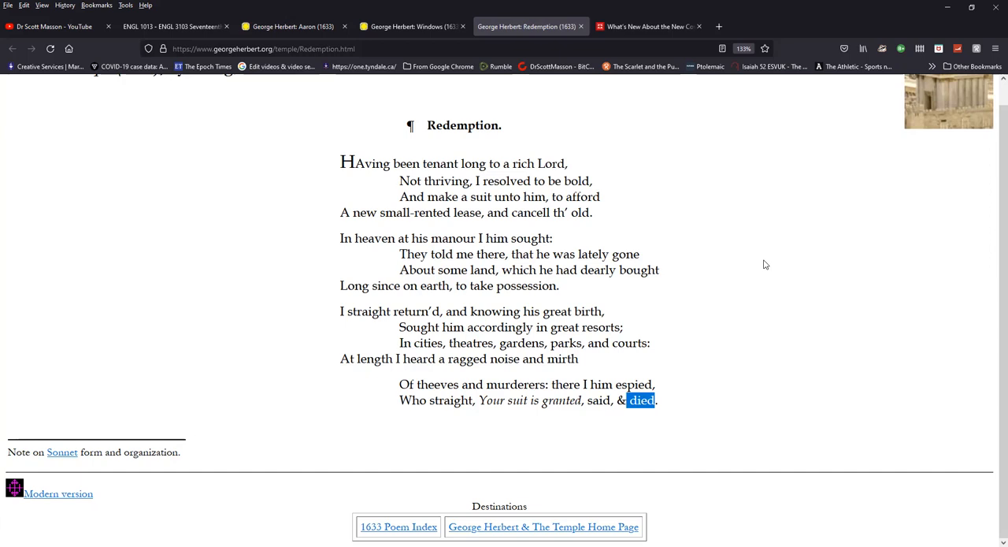
pyautogui.moveTo(542, 266)
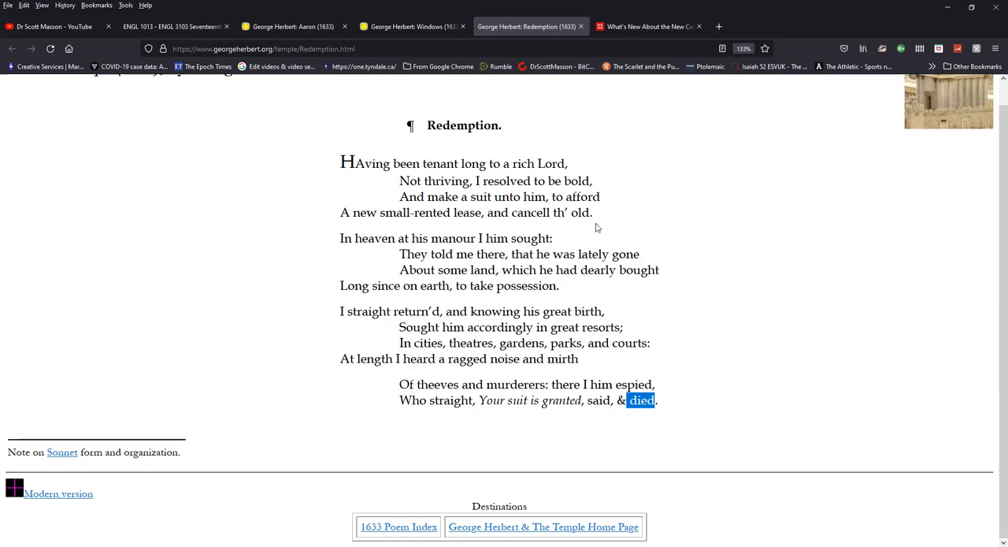
pyautogui.moveTo(527, 190)
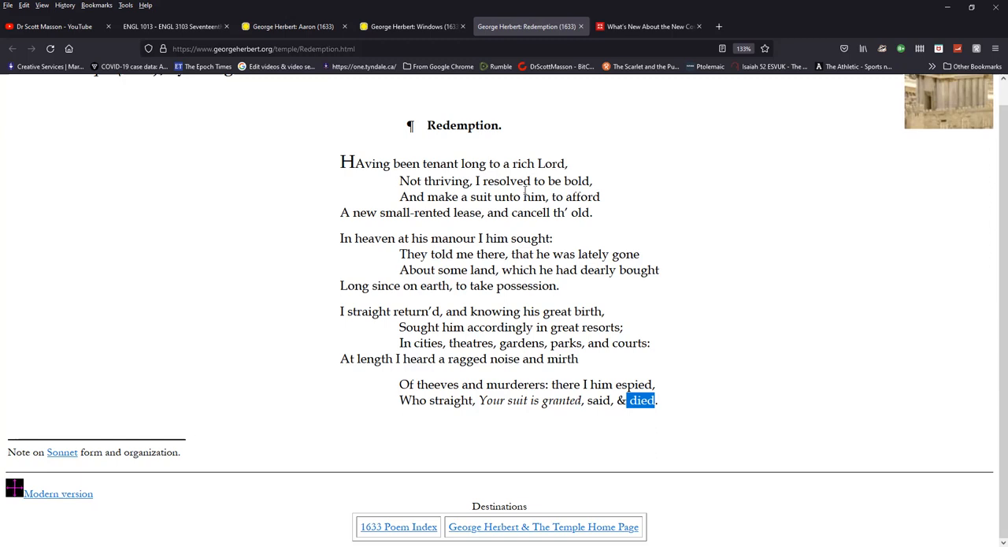